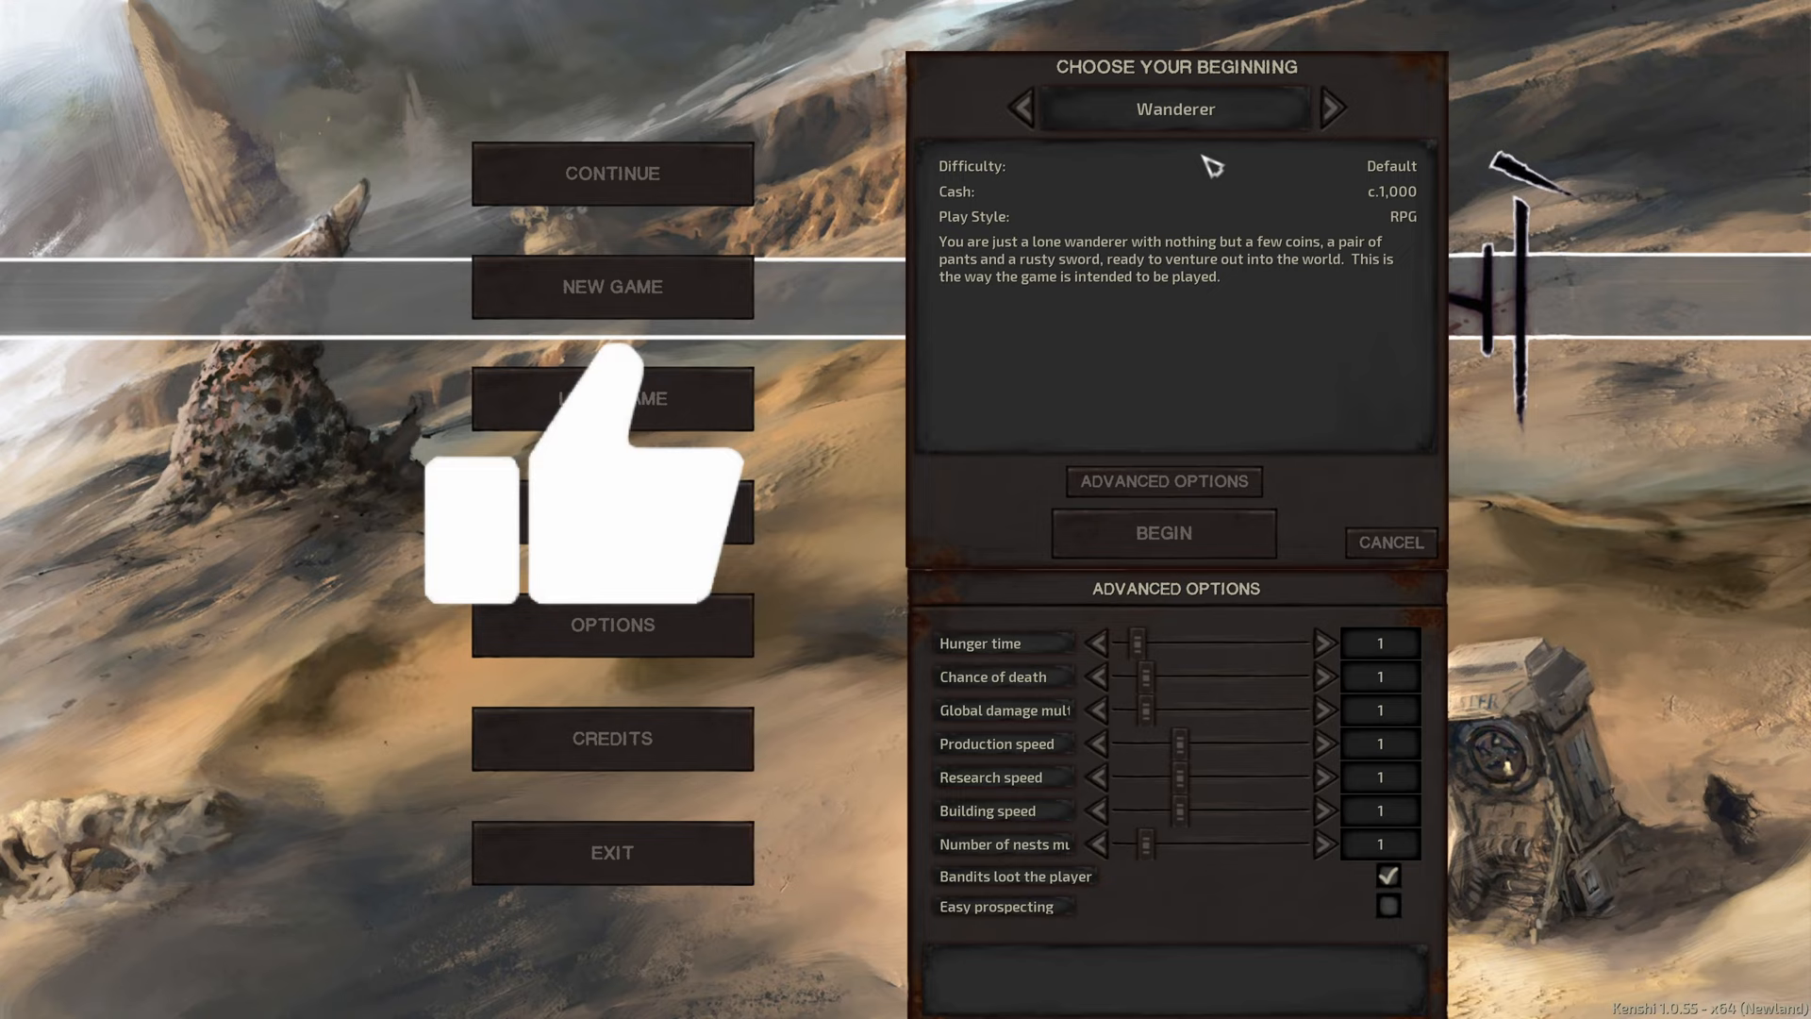
Step: Begin a new game with the Wanderer start, placing Gargle in a desert town
left_click(1162, 532)
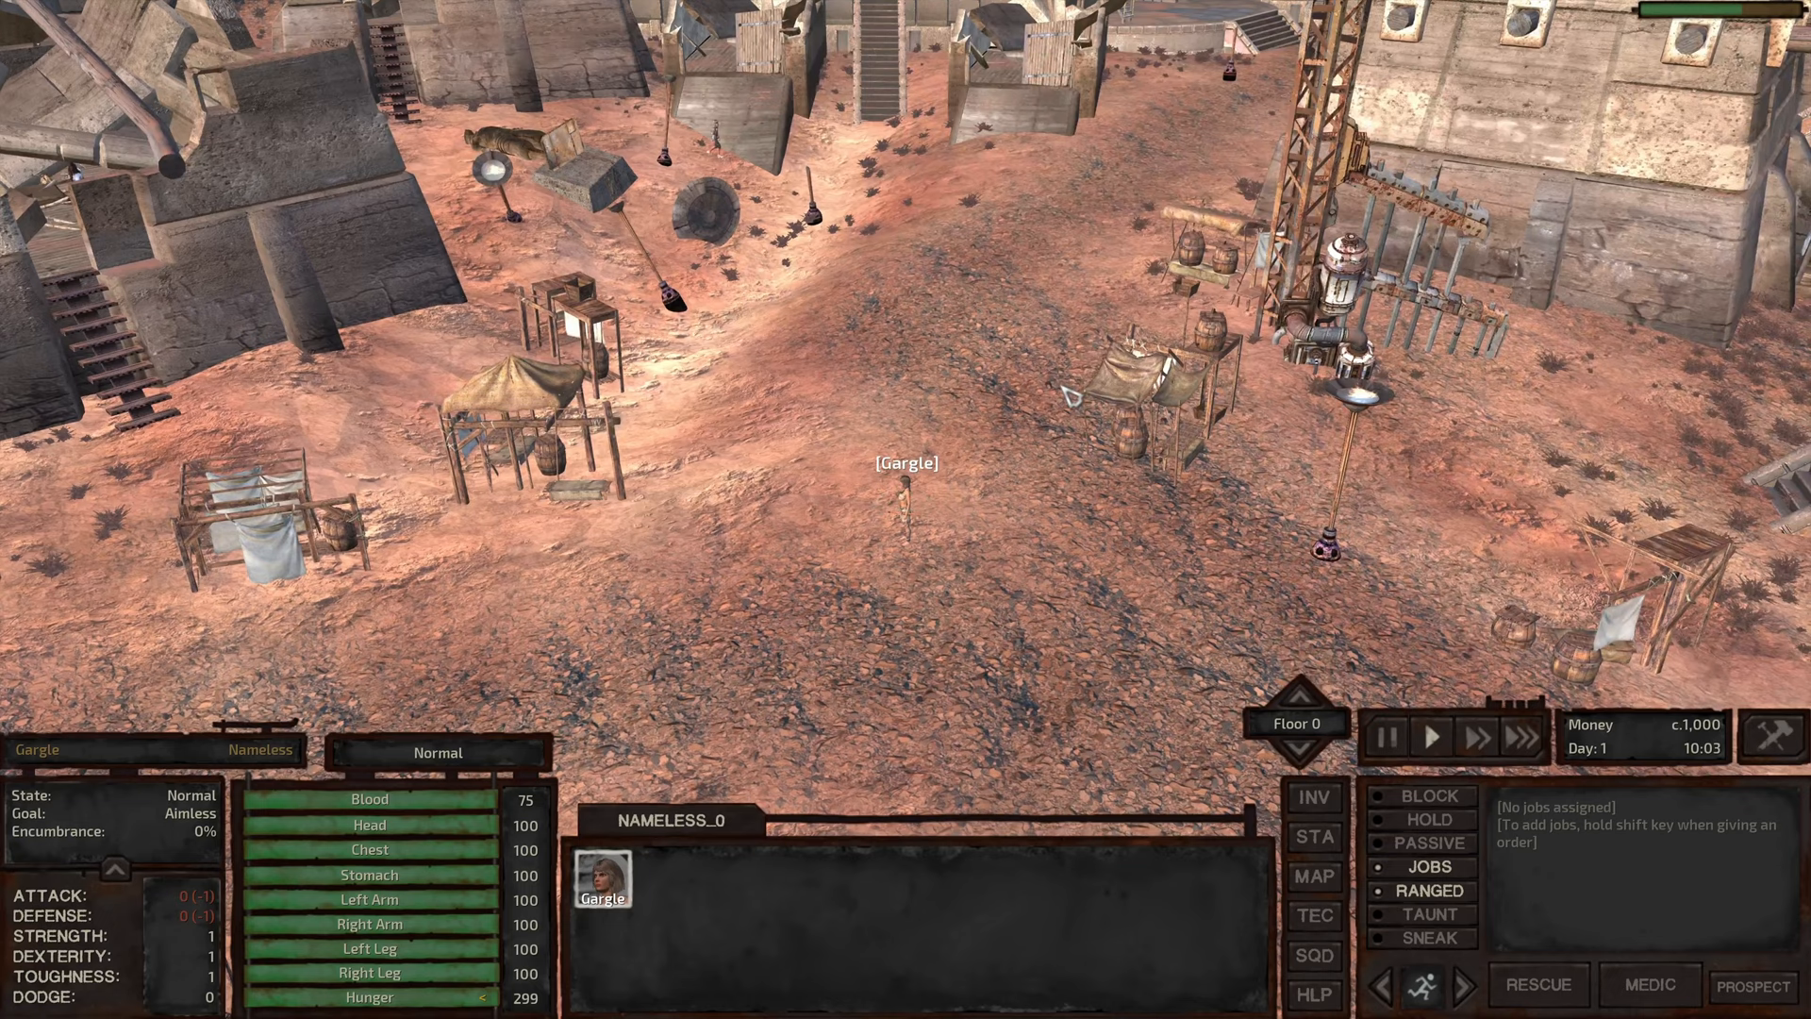
Step: Send Gargle out of town via the world map to the copper deposit by the red pool
left_click(1315, 877)
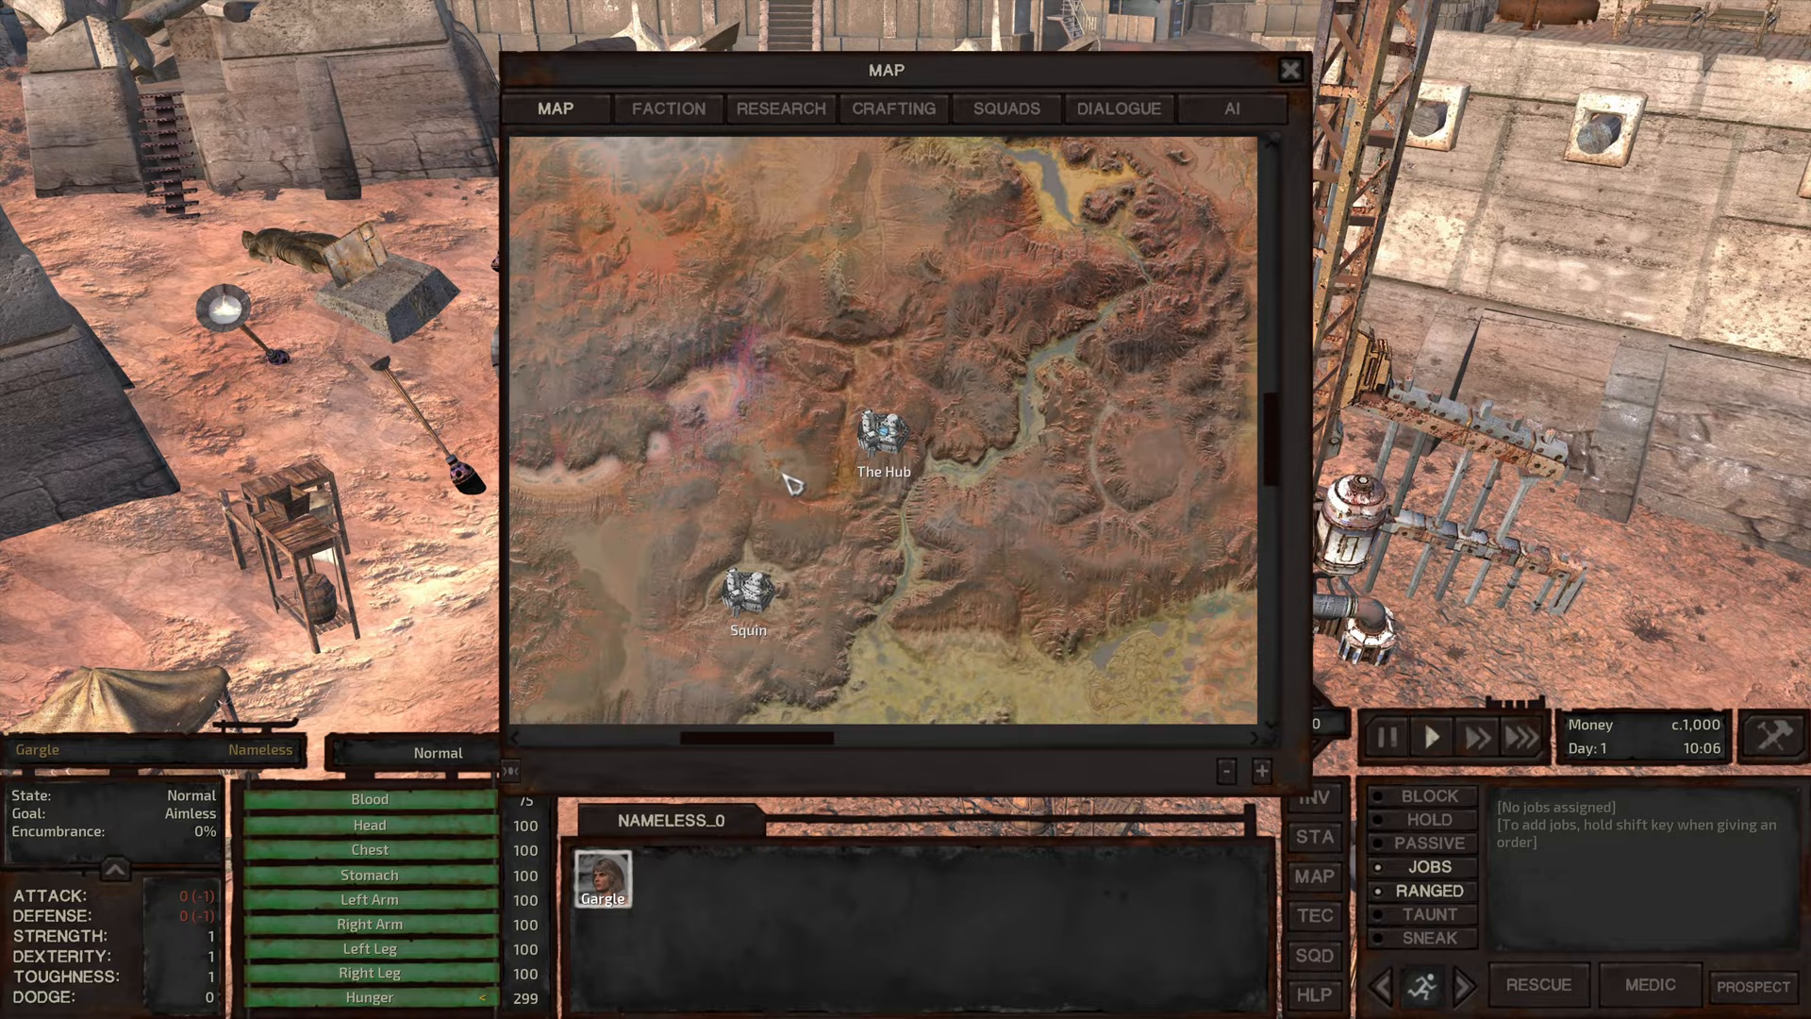
left_click(1291, 70)
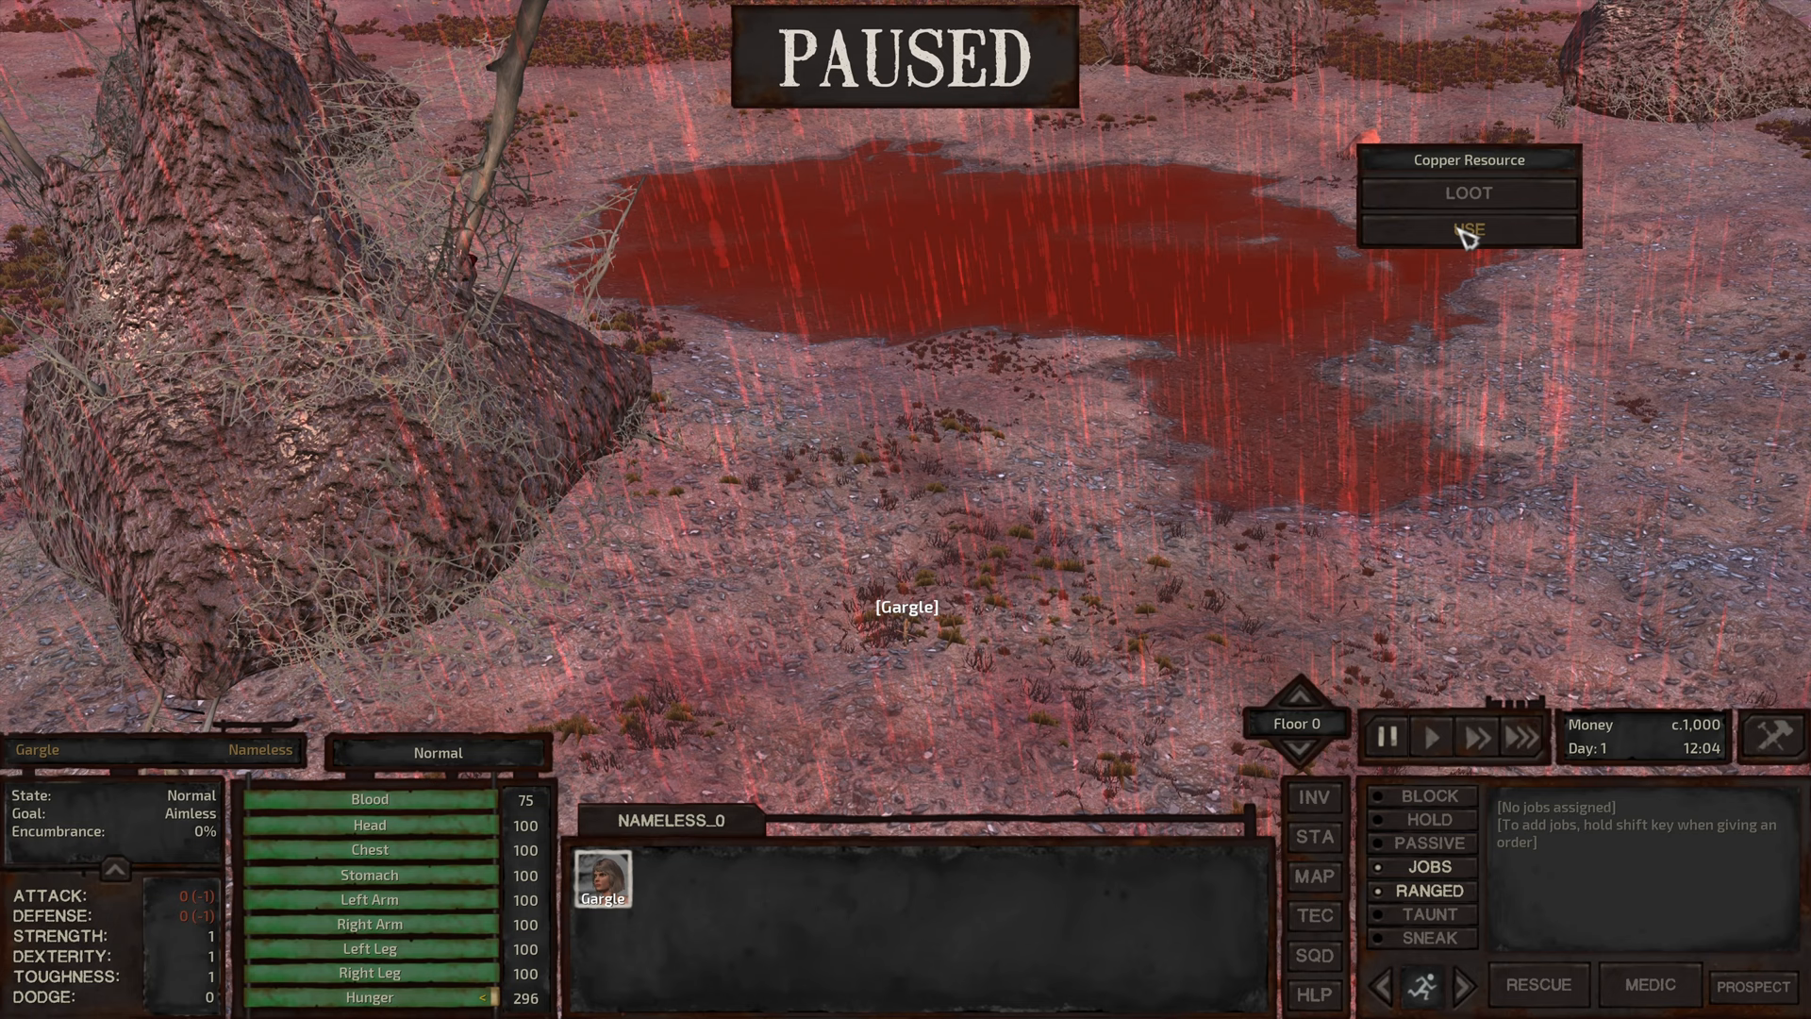
Step: Set Gargle mining the copper deposit and review his skills, including Swimming
left_click(1468, 228)
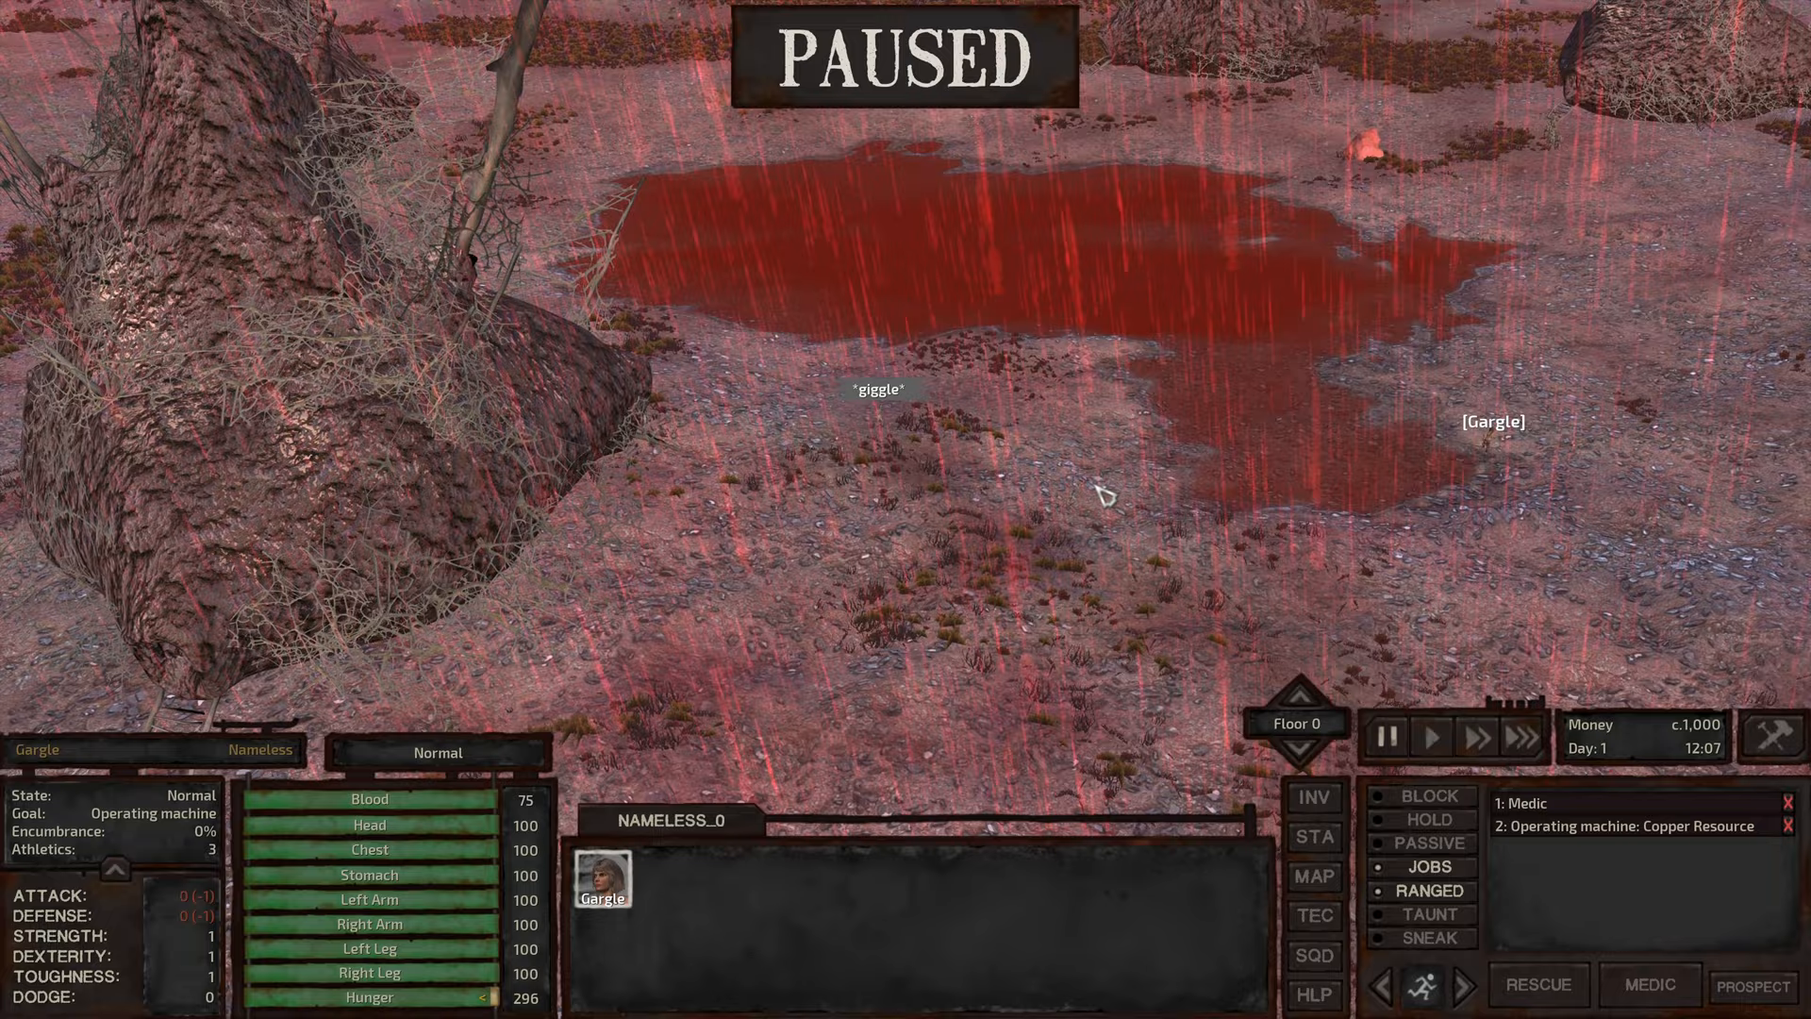
left_click(599, 883)
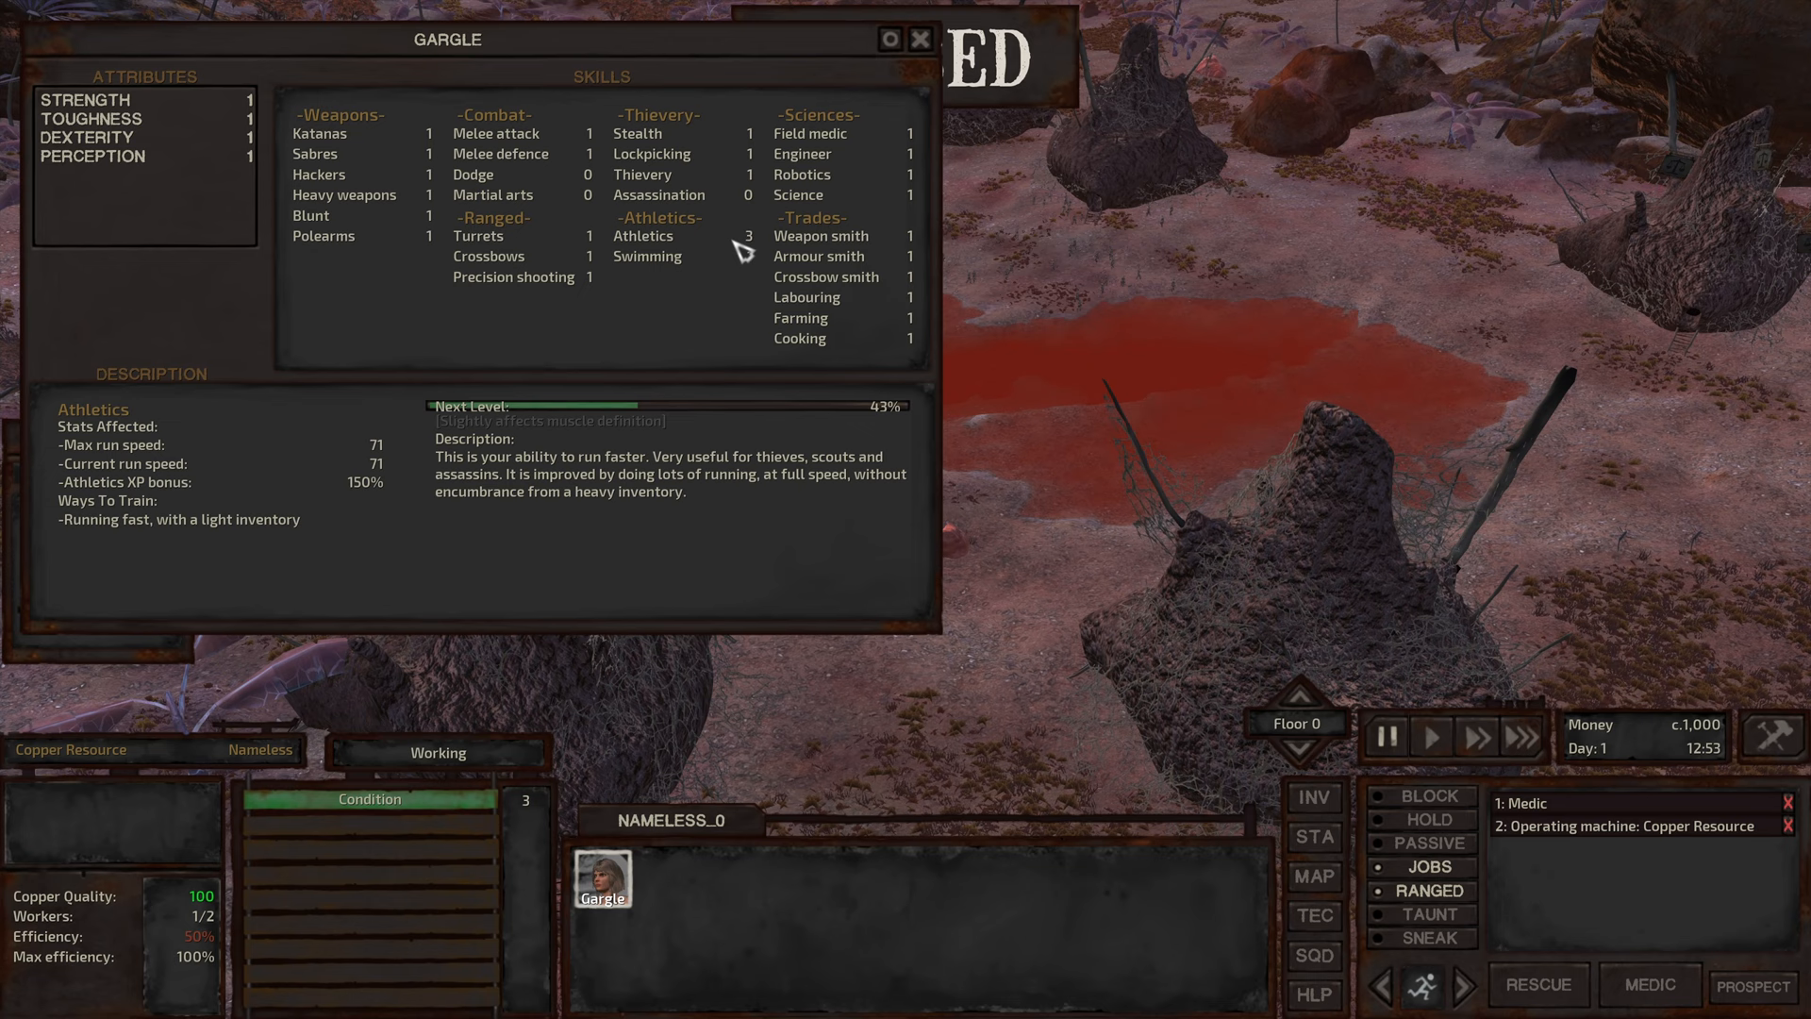
left_click(647, 255)
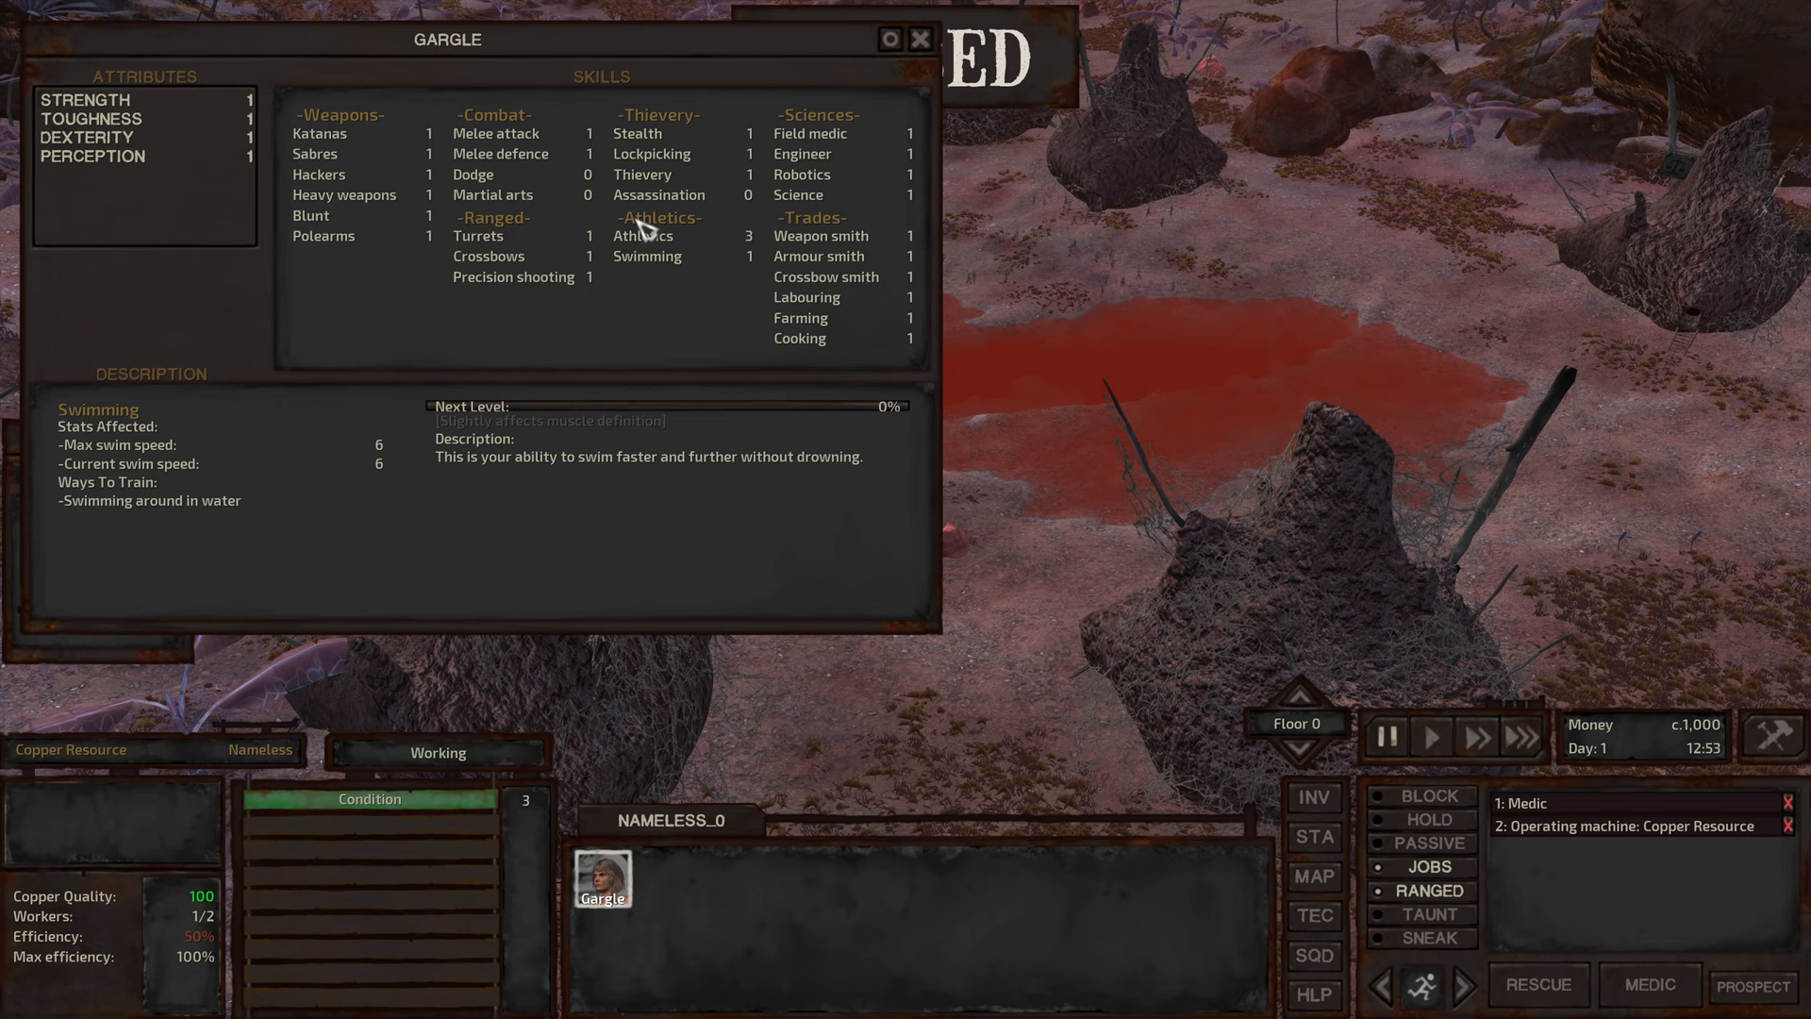
left_click(920, 38)
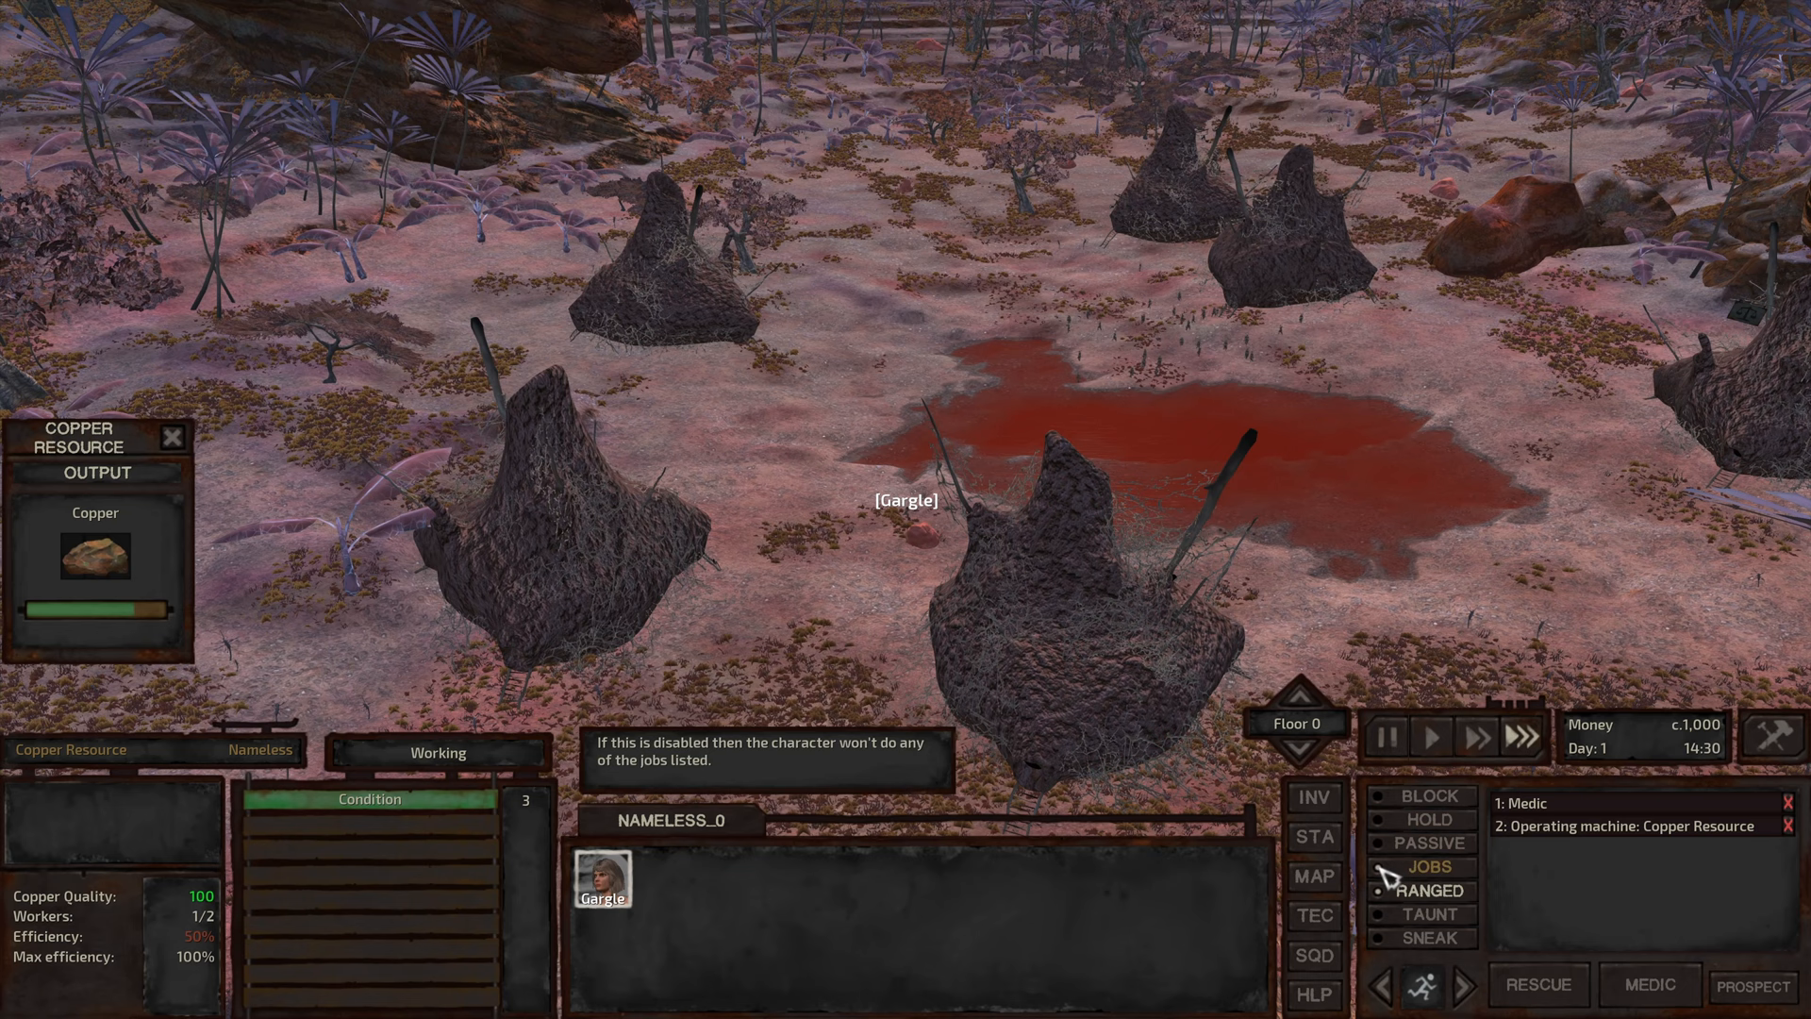
Step: Switch Gargle into sneak mode and leave the mine through the alien plants
left_click(600, 877)
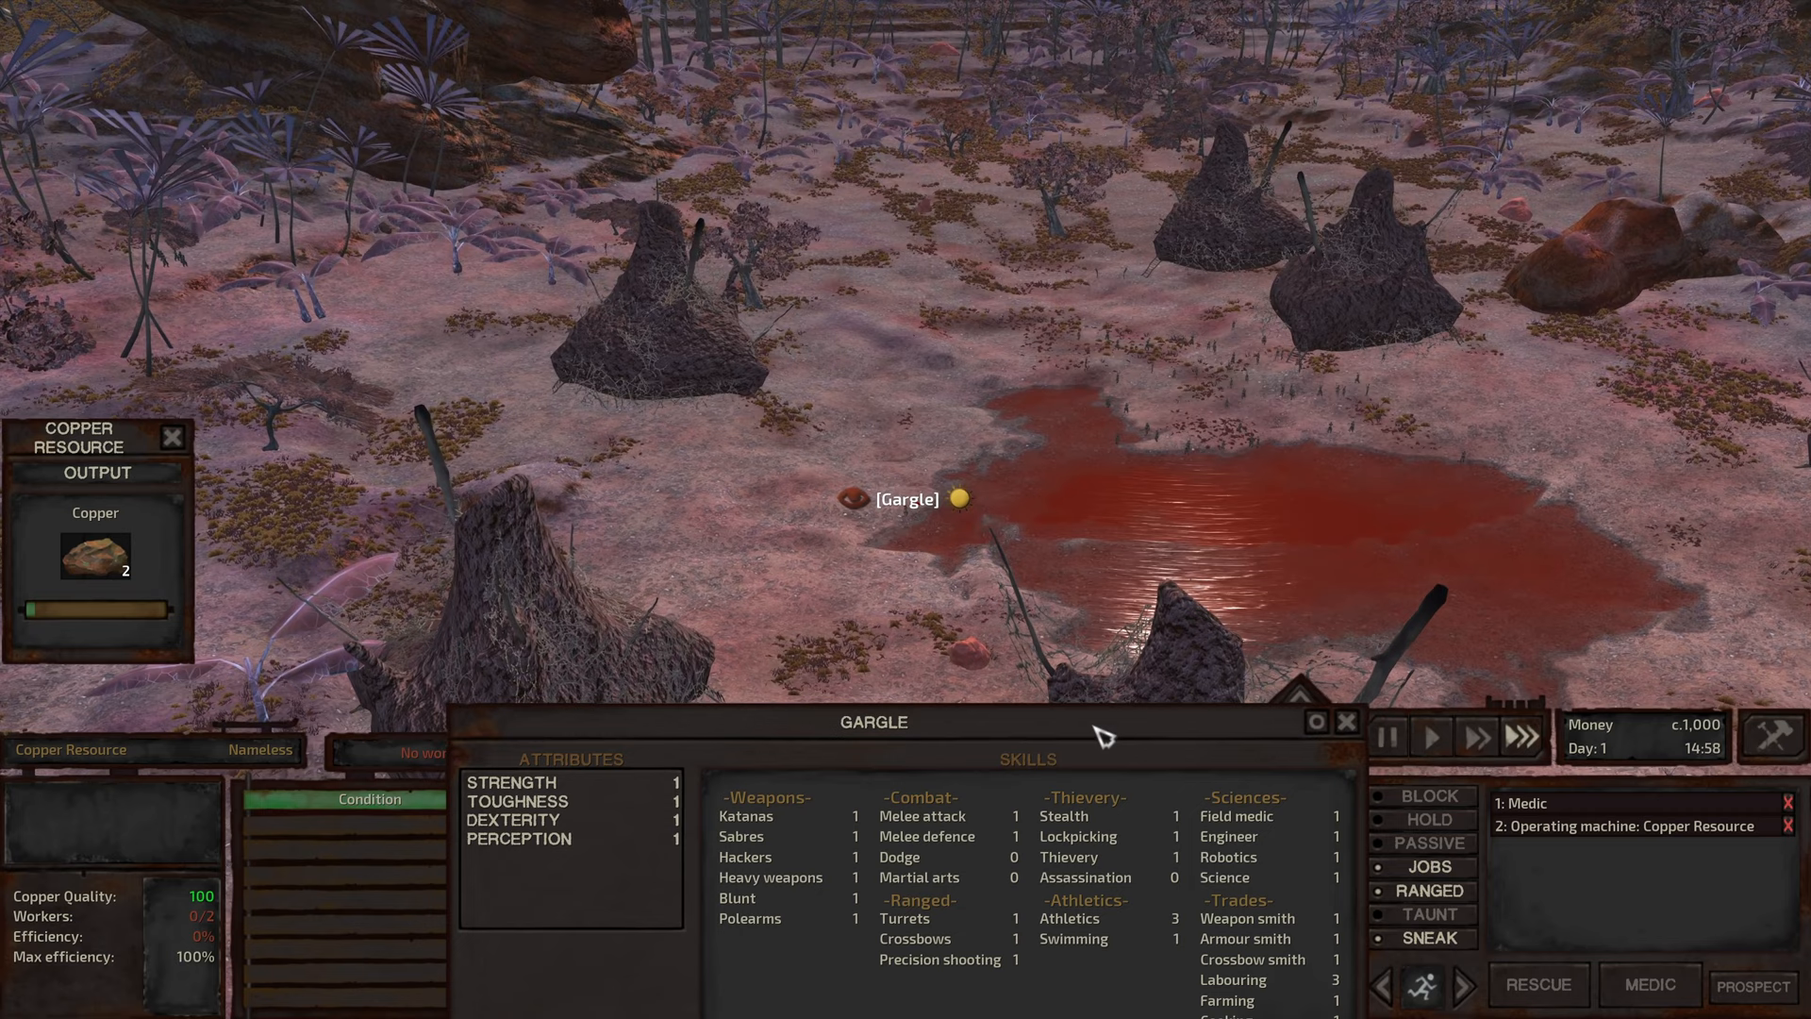
left_click(1073, 706)
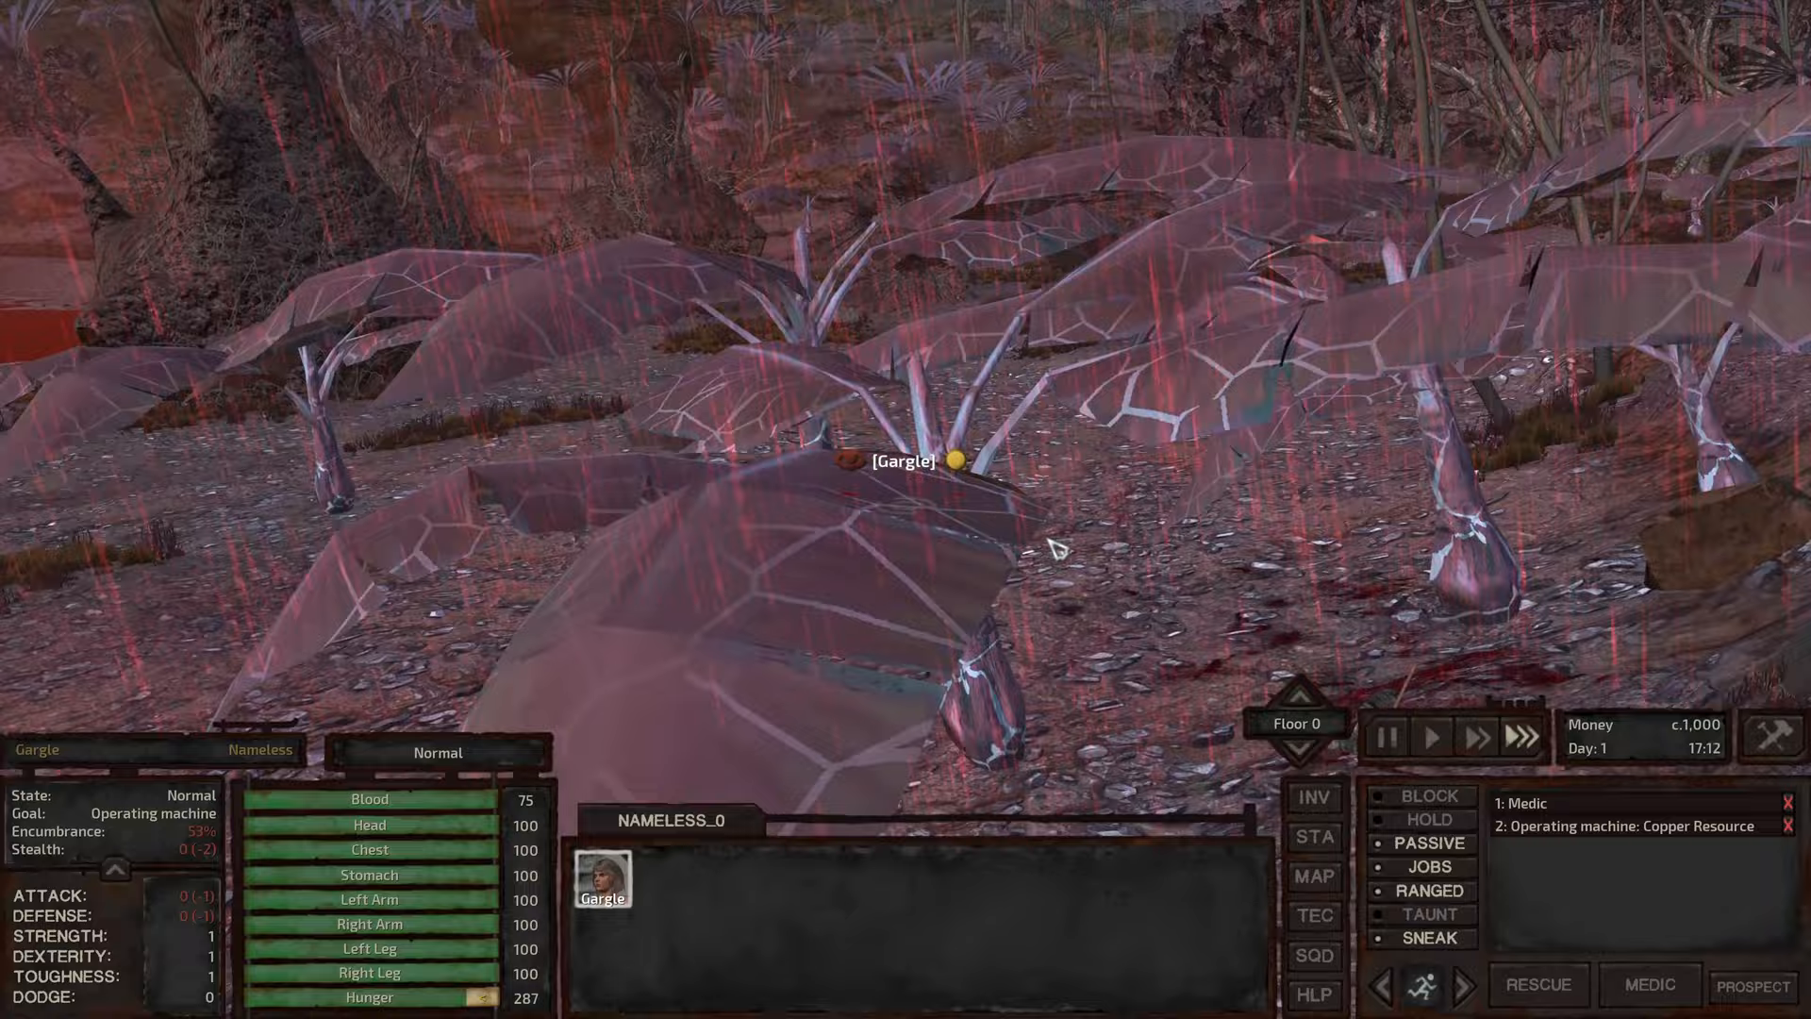
Step: Walk Gargle into the Hive Village hut beside the sleeping gorilla
left_click(502, 248)
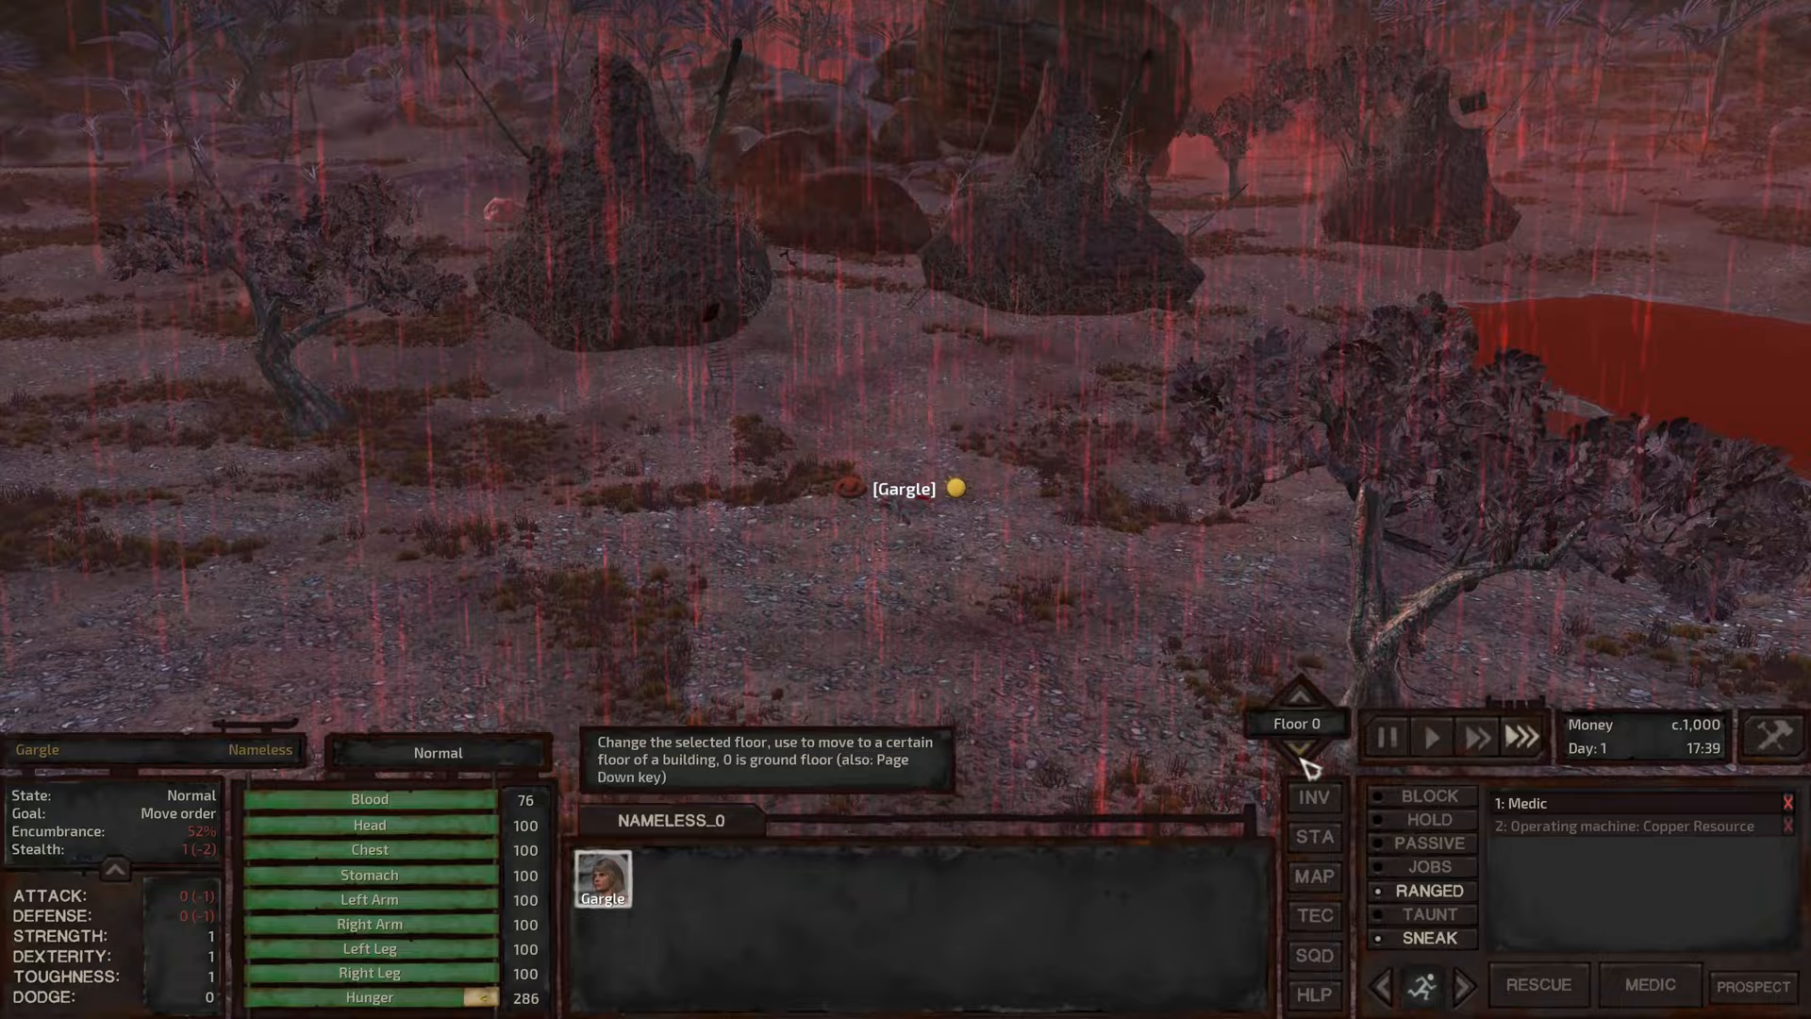
left_click(1383, 737)
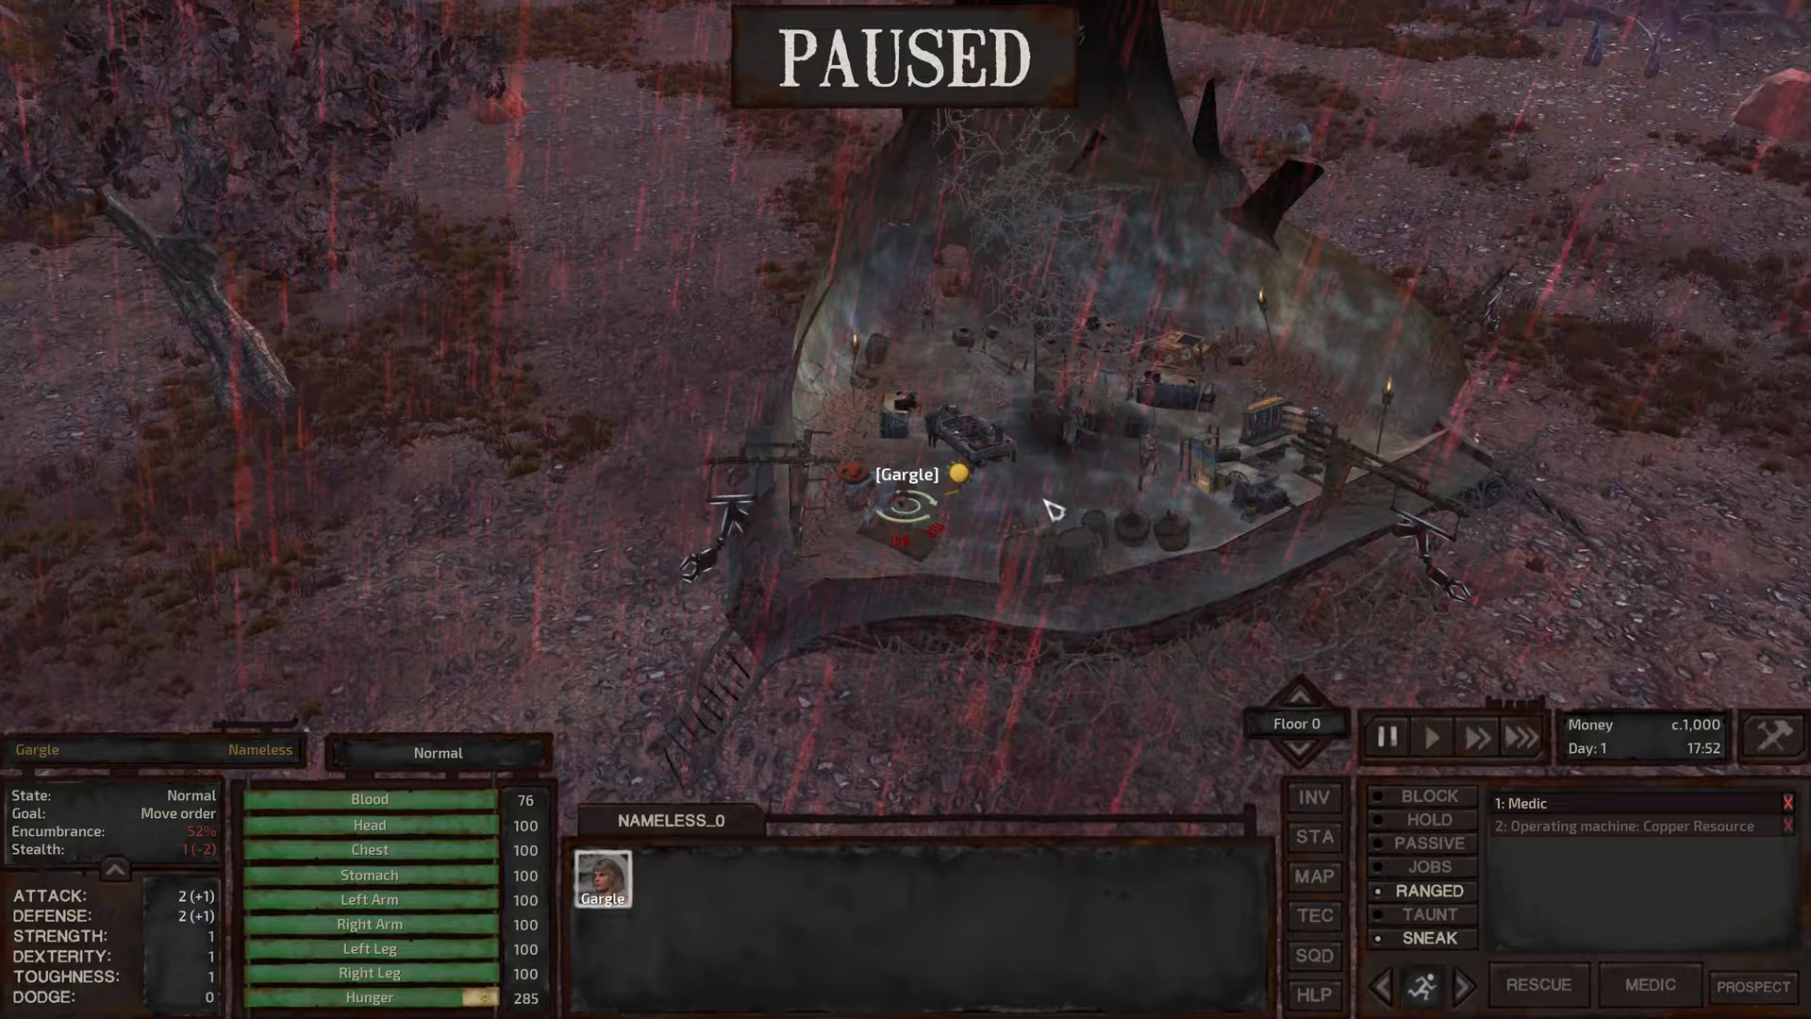
left_click(1431, 738)
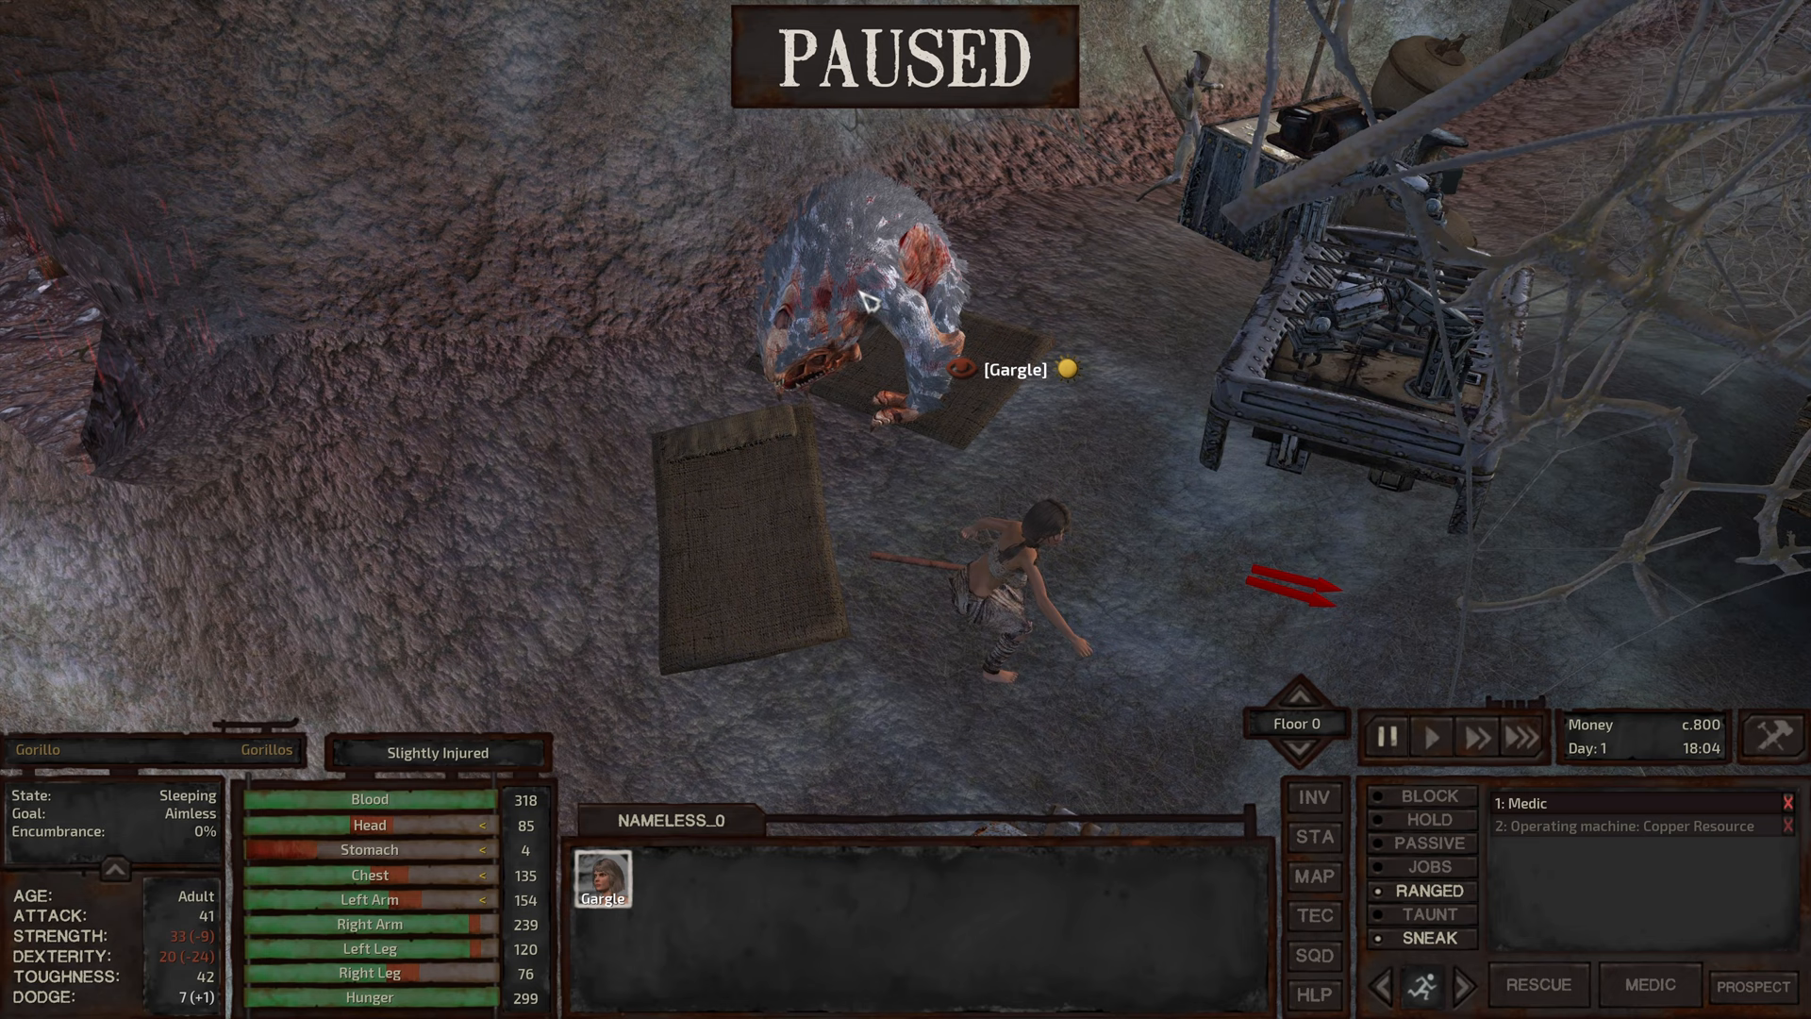
Step: Attack the sleeping gorilla unprovoked and check Dexterity and Martial Arts progress
right_click(861, 294)
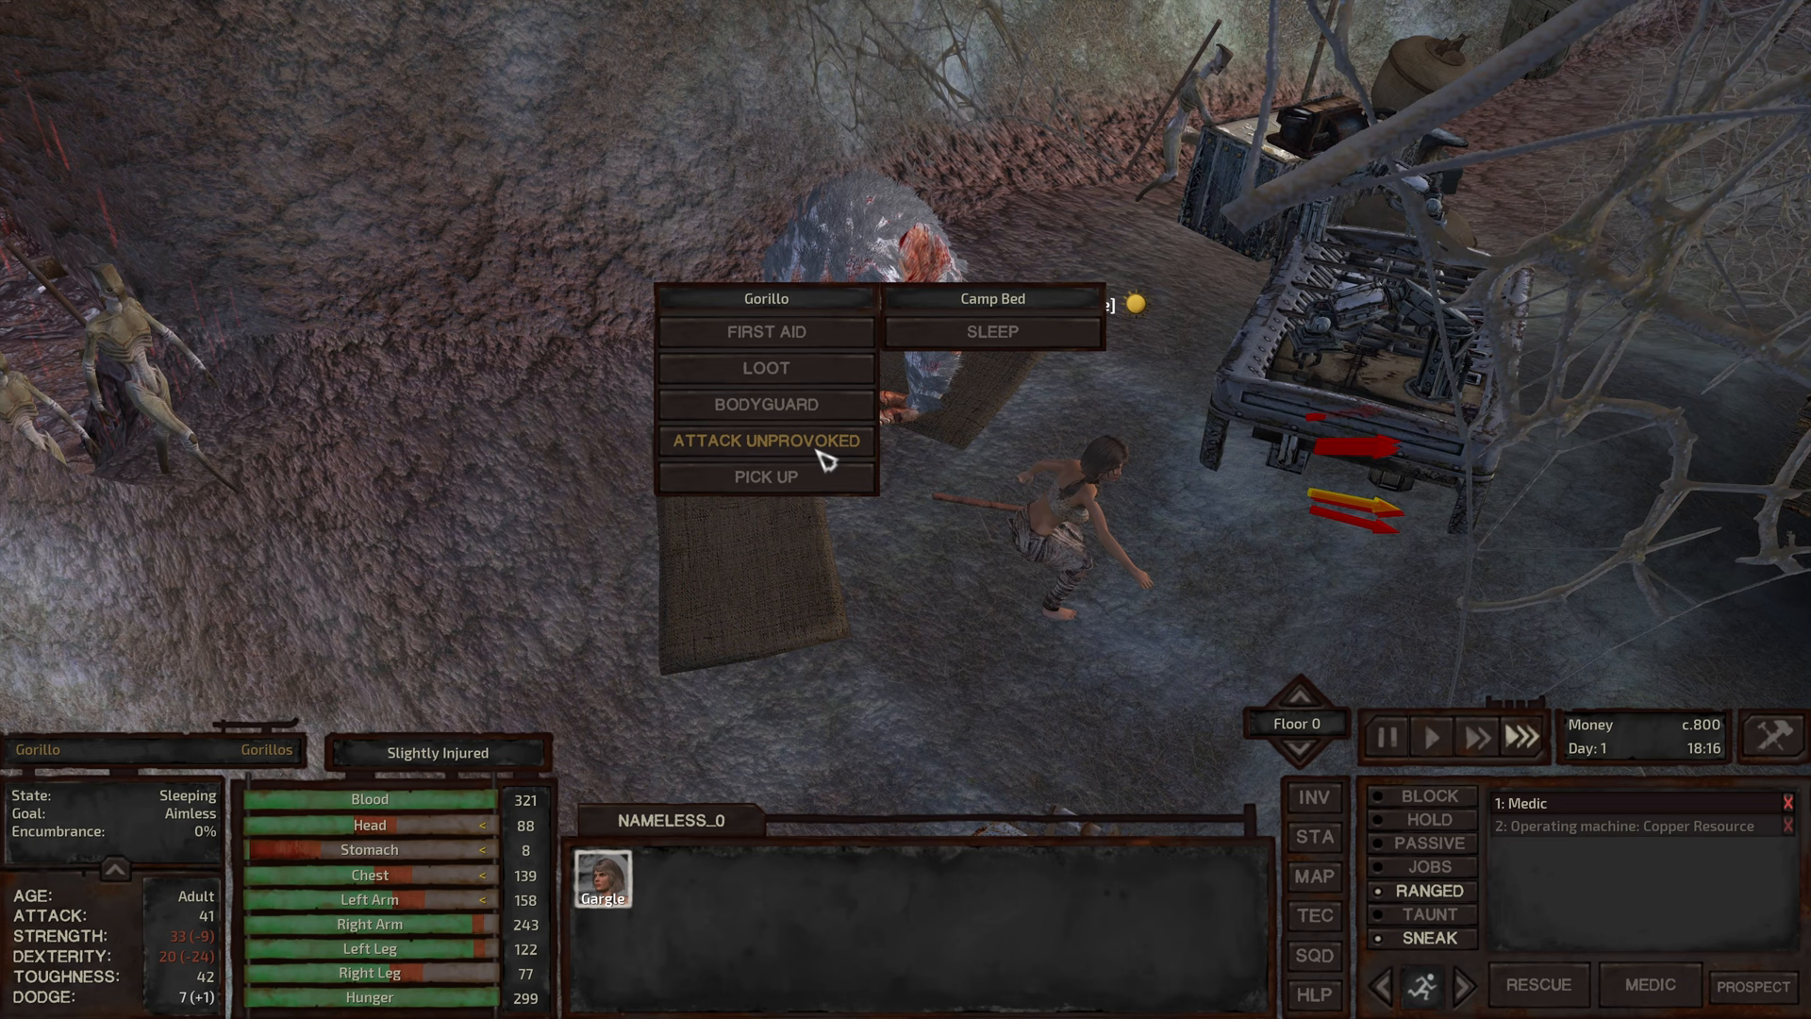
left_click(764, 368)
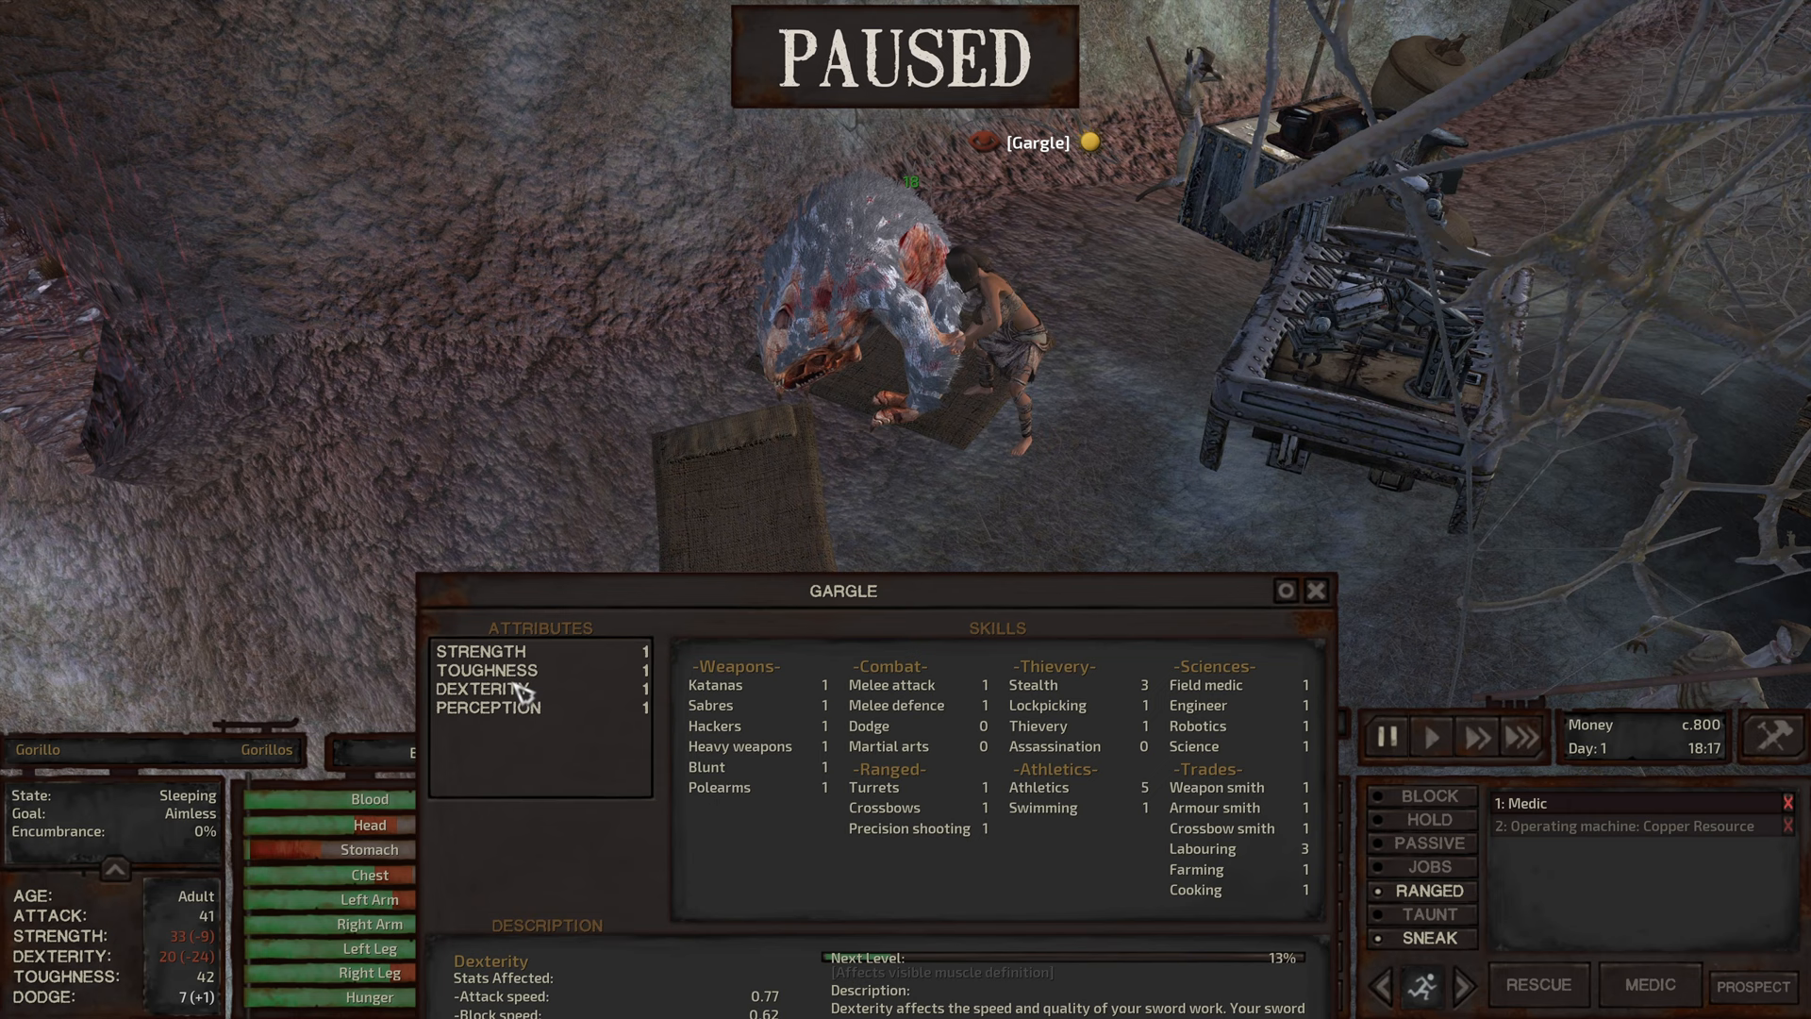
left_click(889, 711)
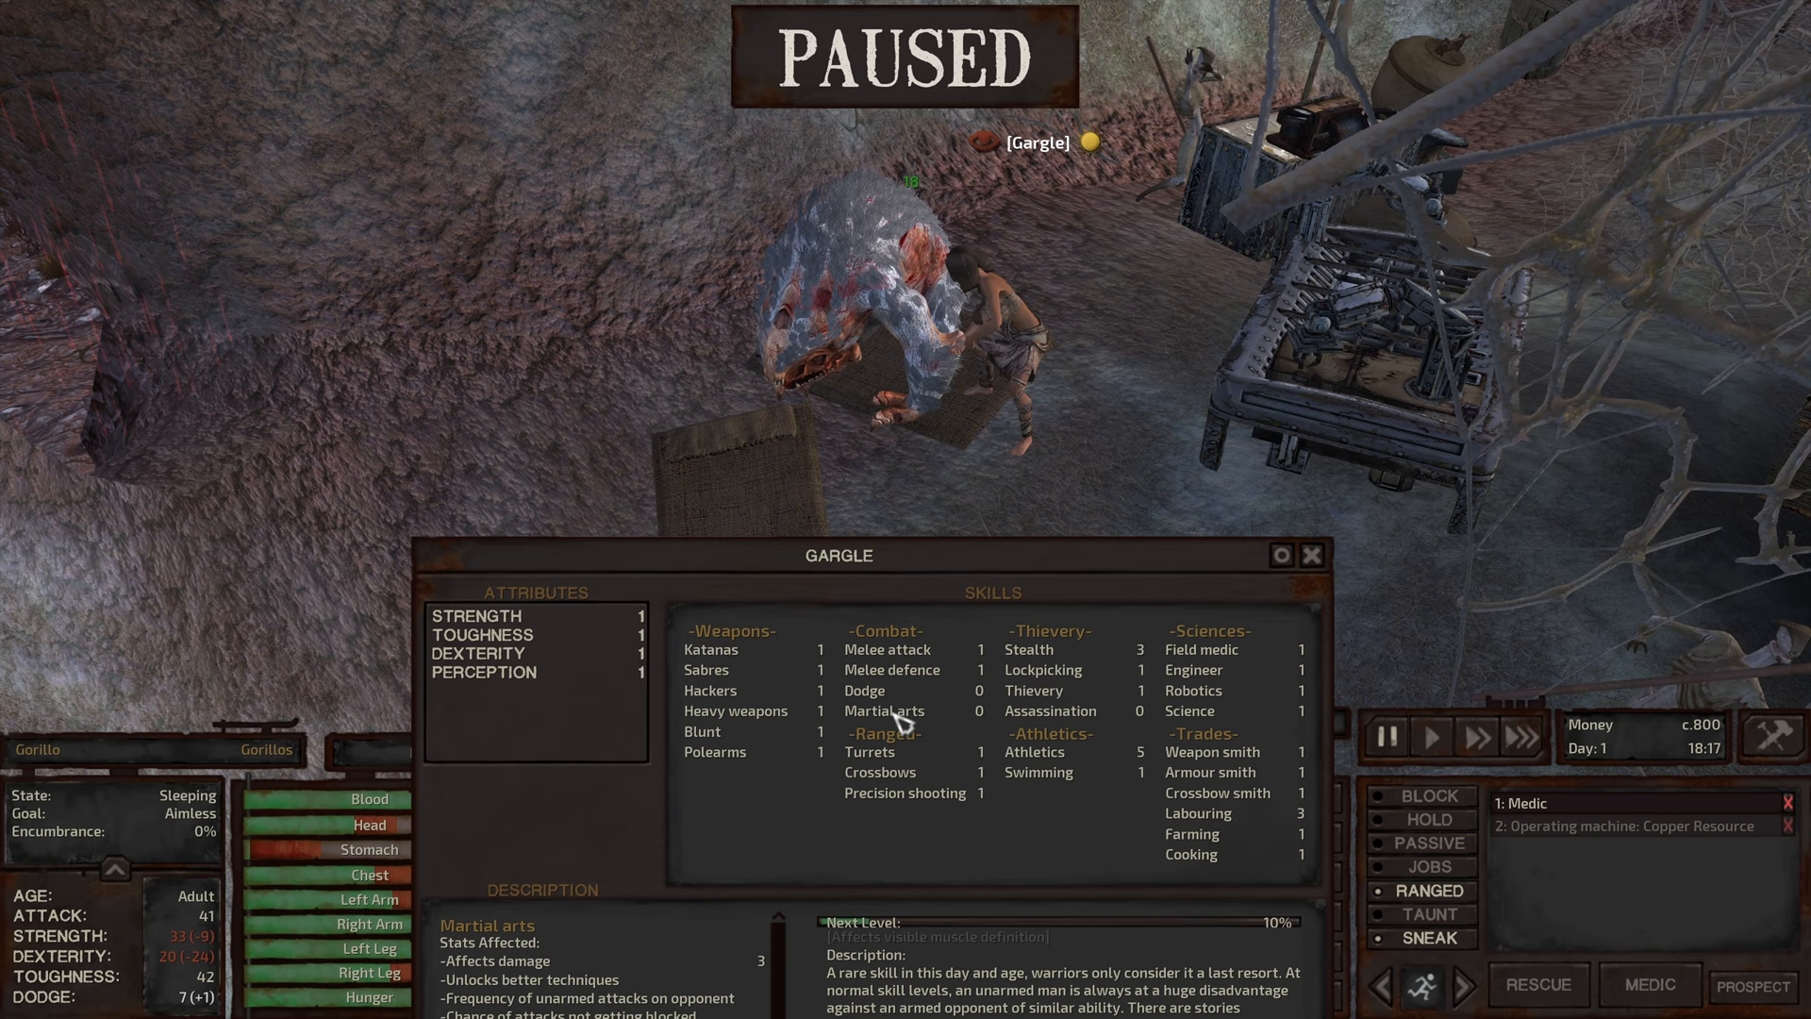
left_click(886, 649)
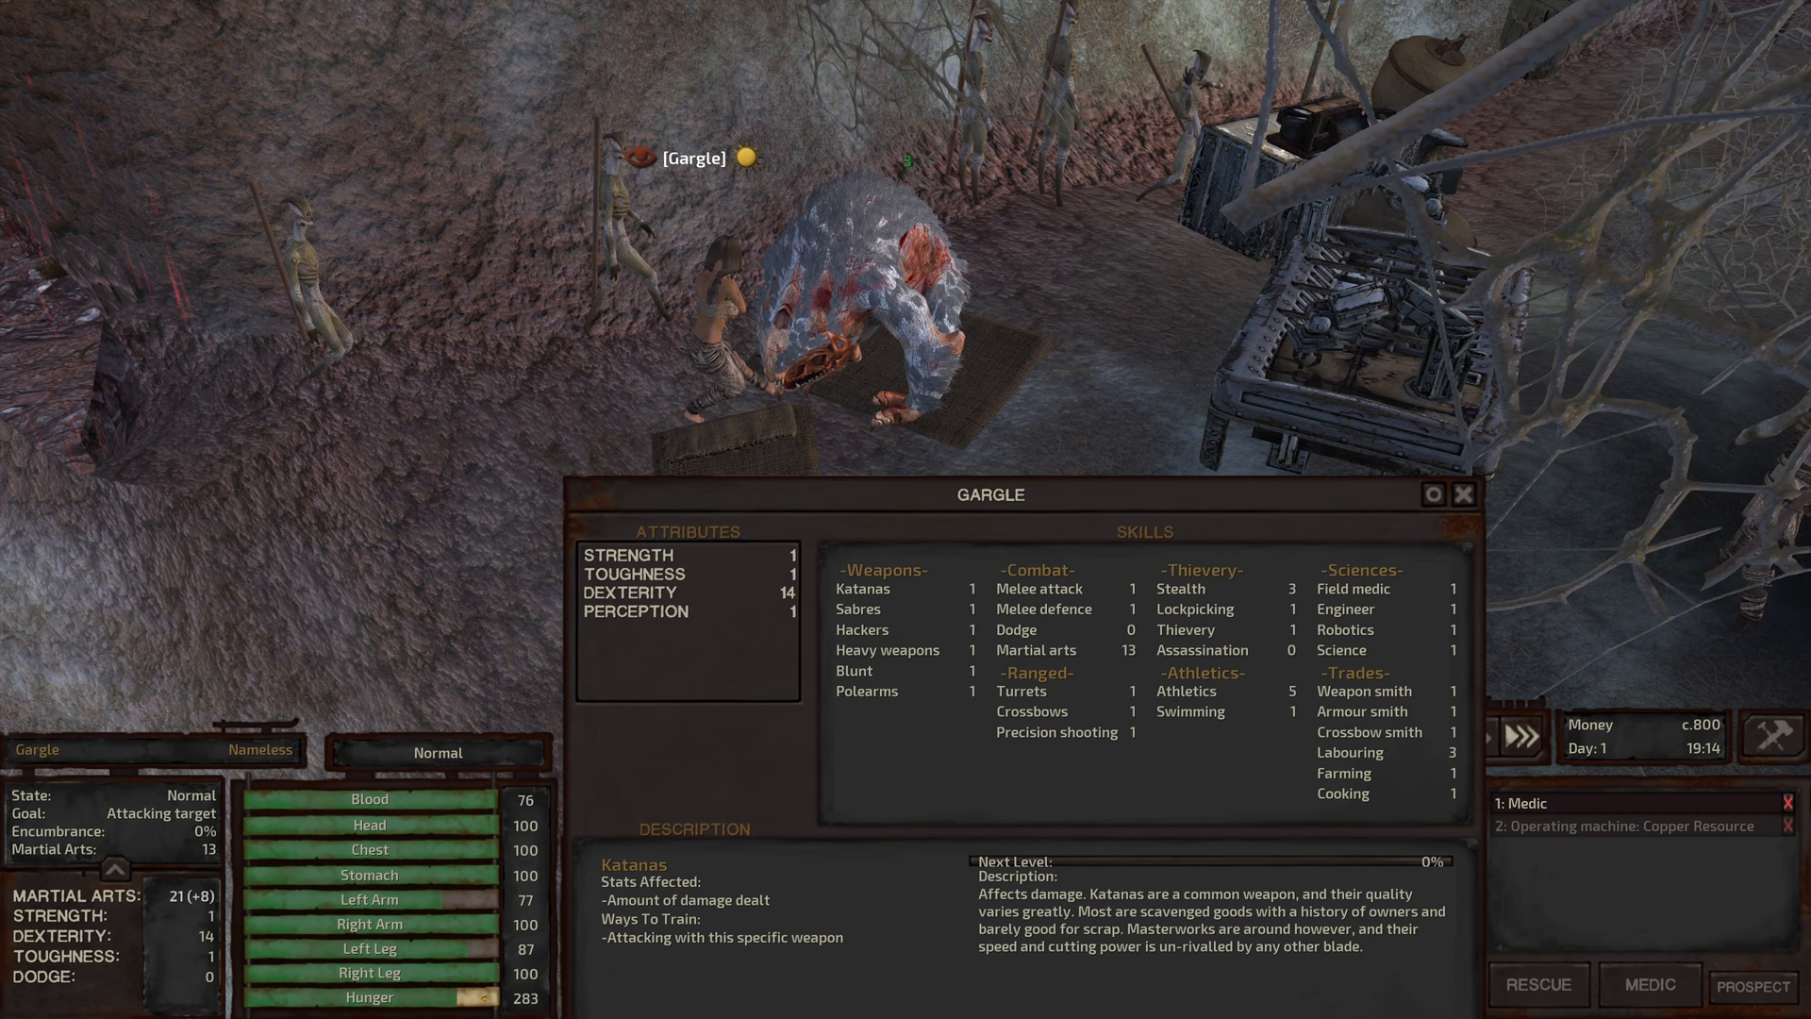
Step: Close the skills panel and keep fighting until the gorilla is knocked out
left_click(1037, 649)
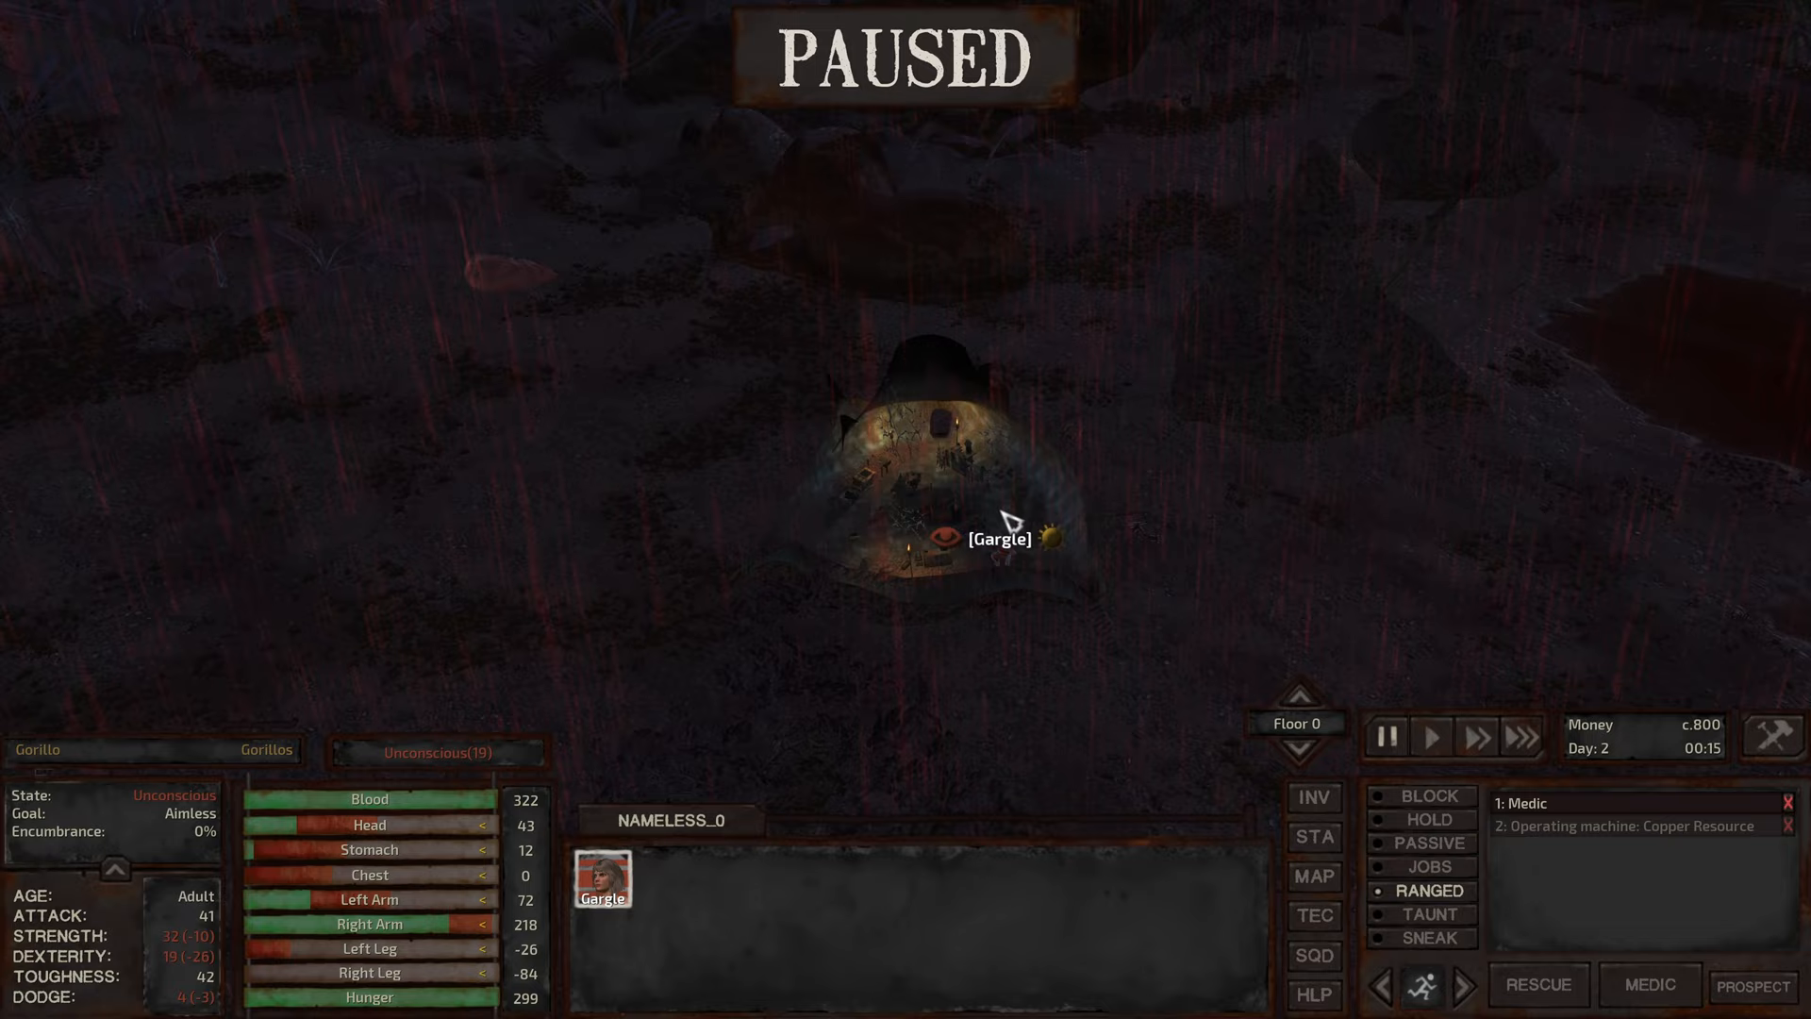
left_click(1430, 738)
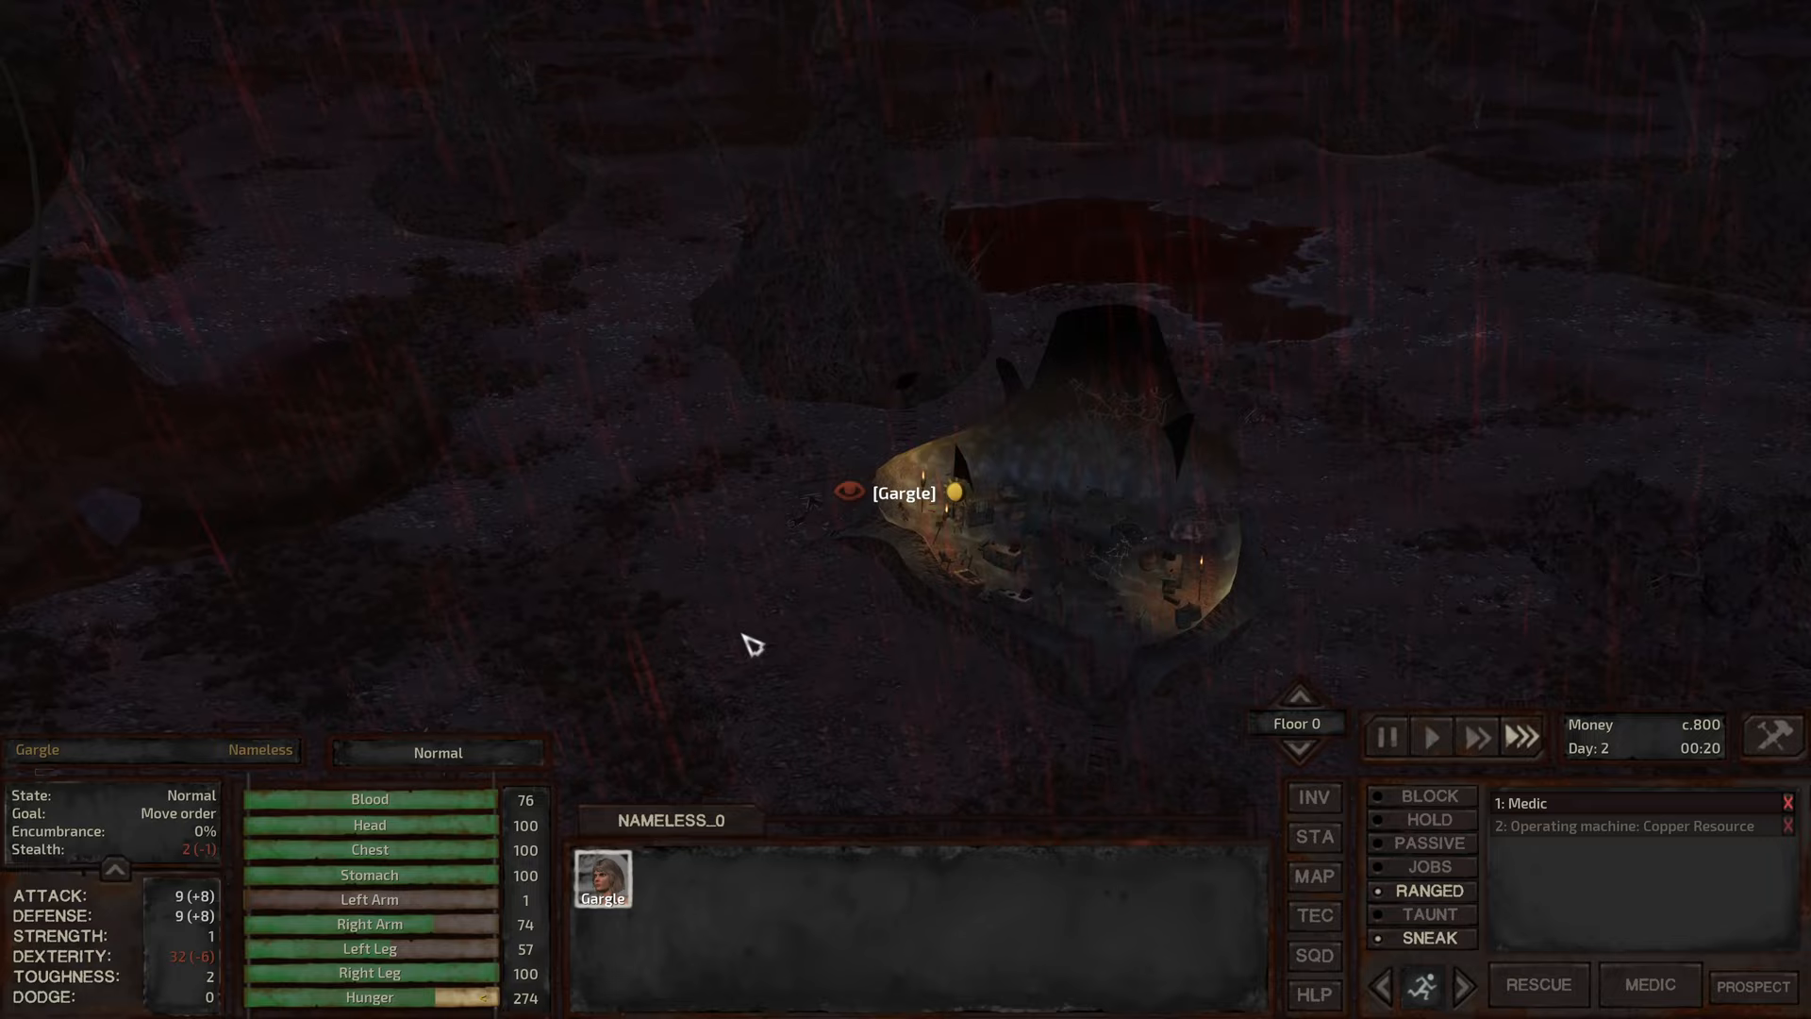
left_click(602, 881)
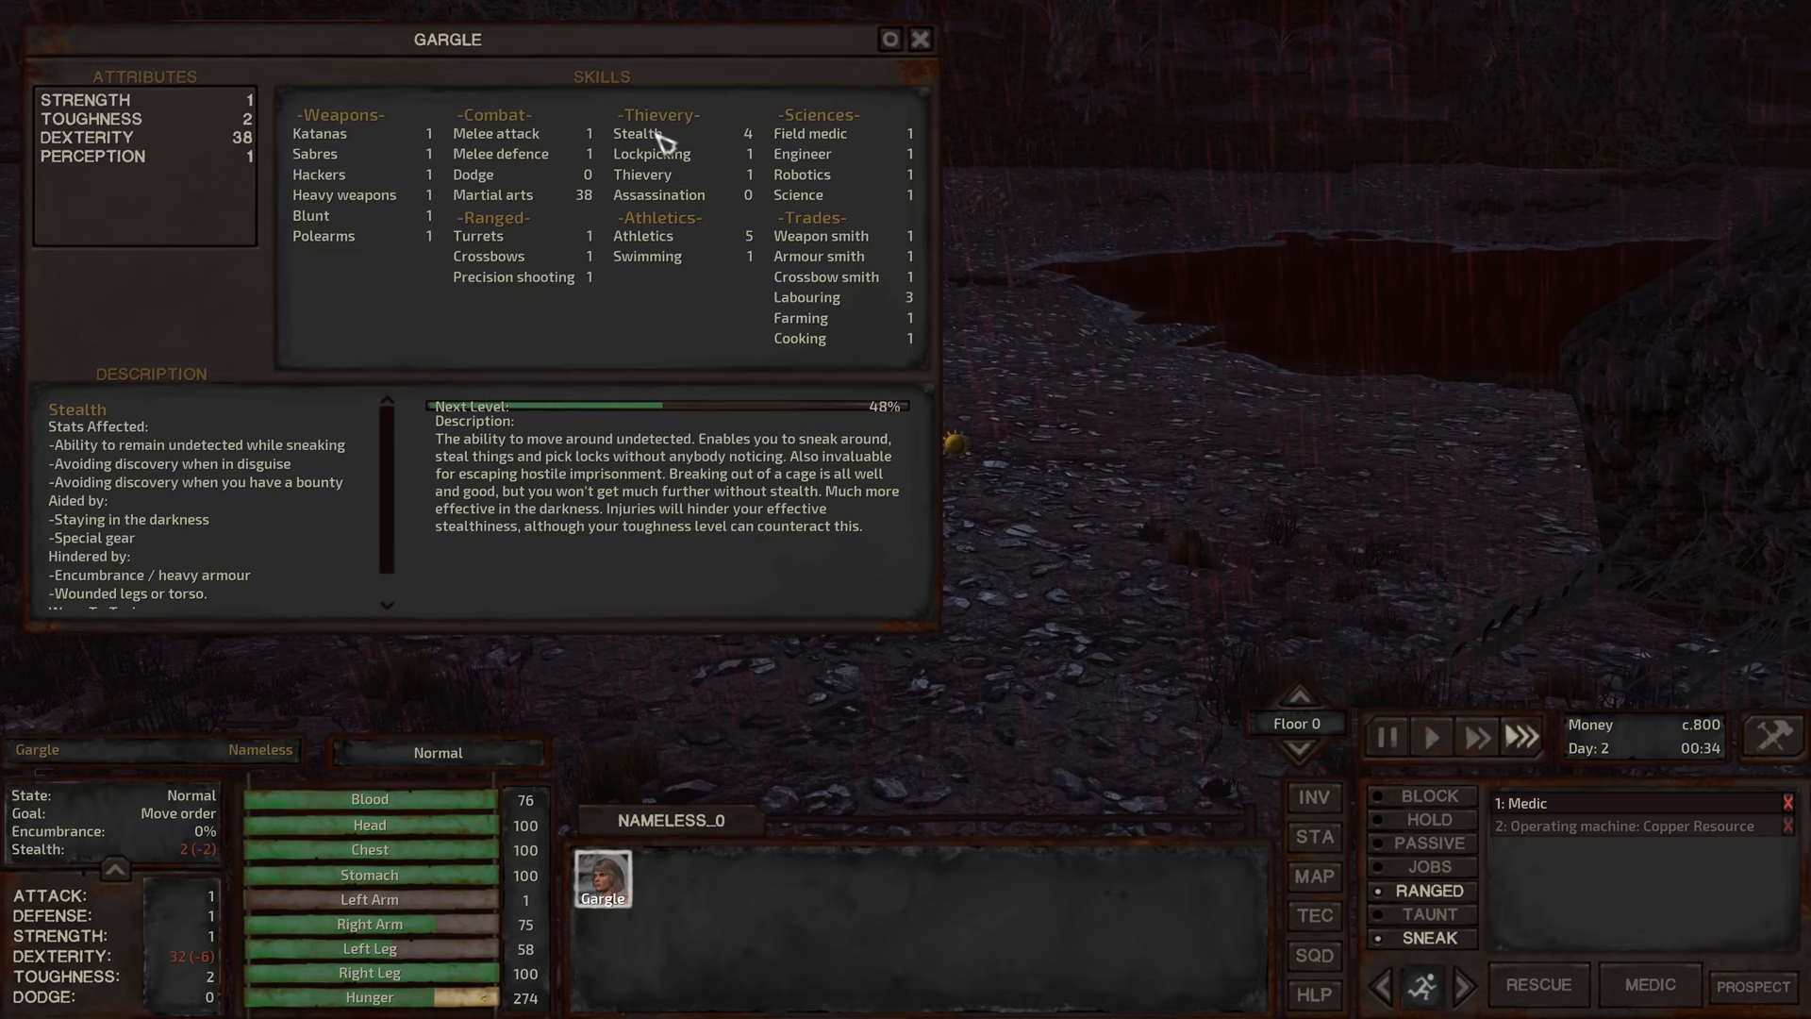
left_click(921, 37)
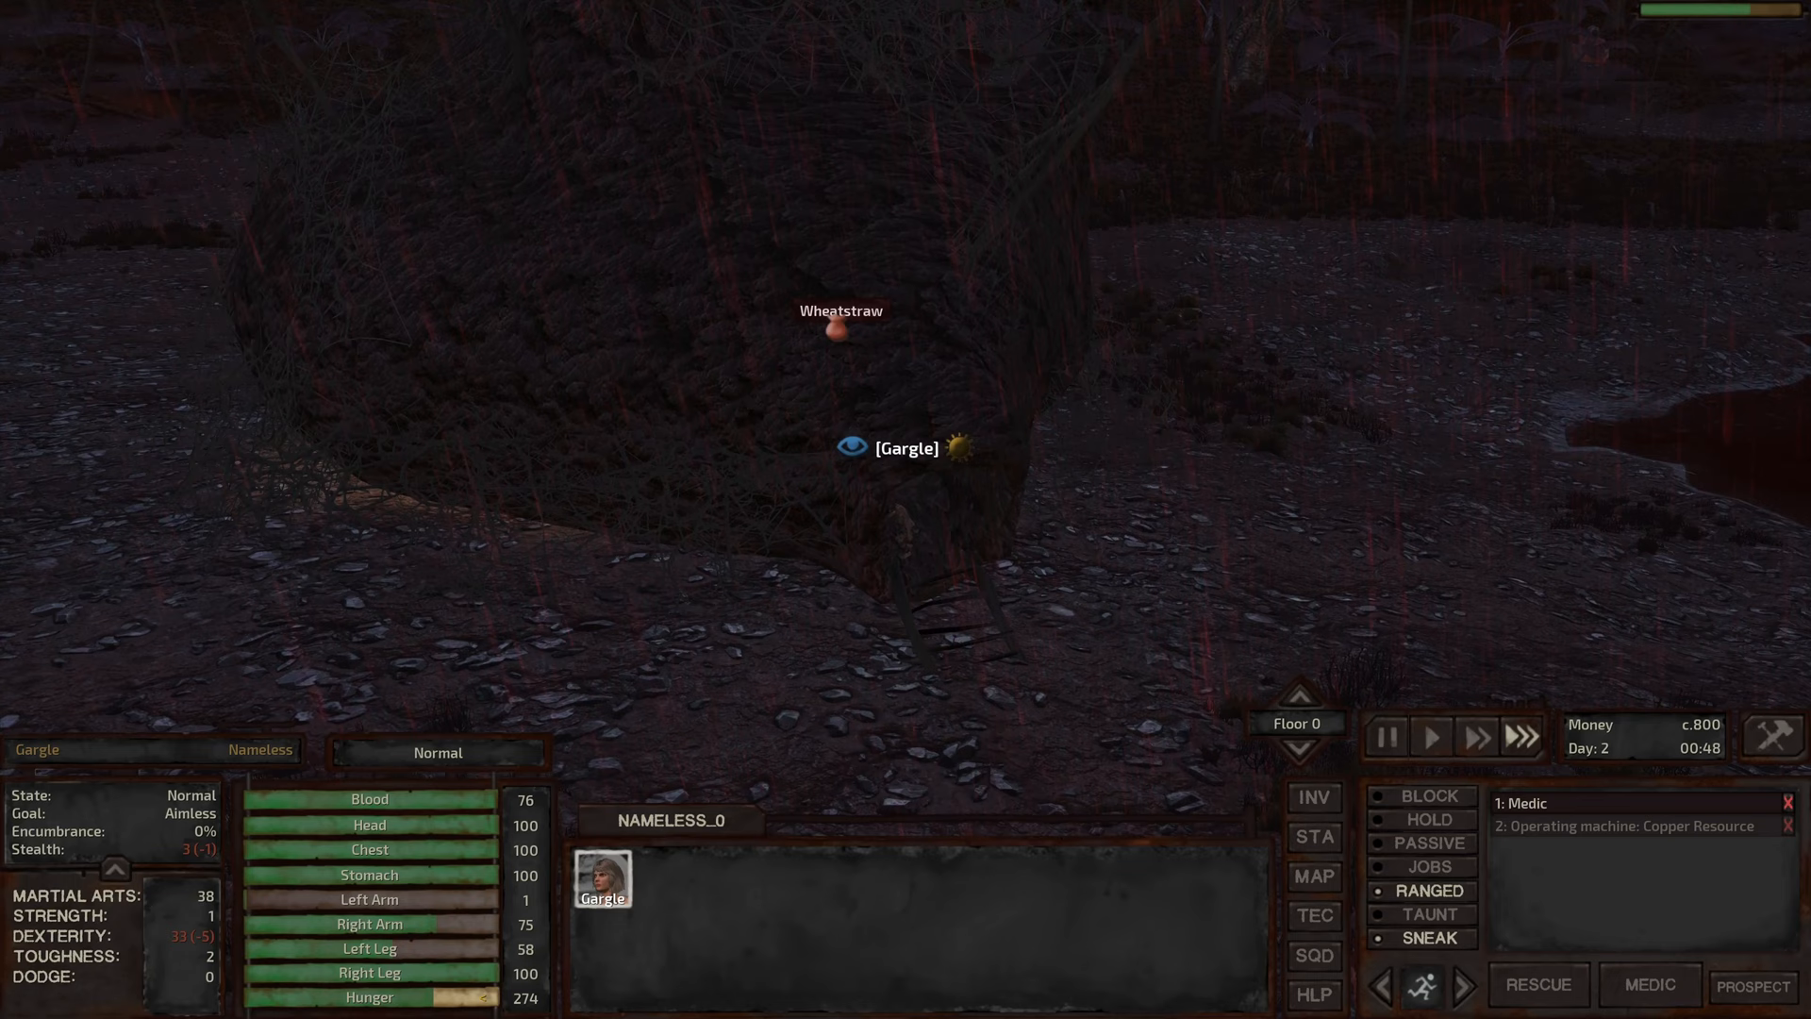
left_click(1385, 736)
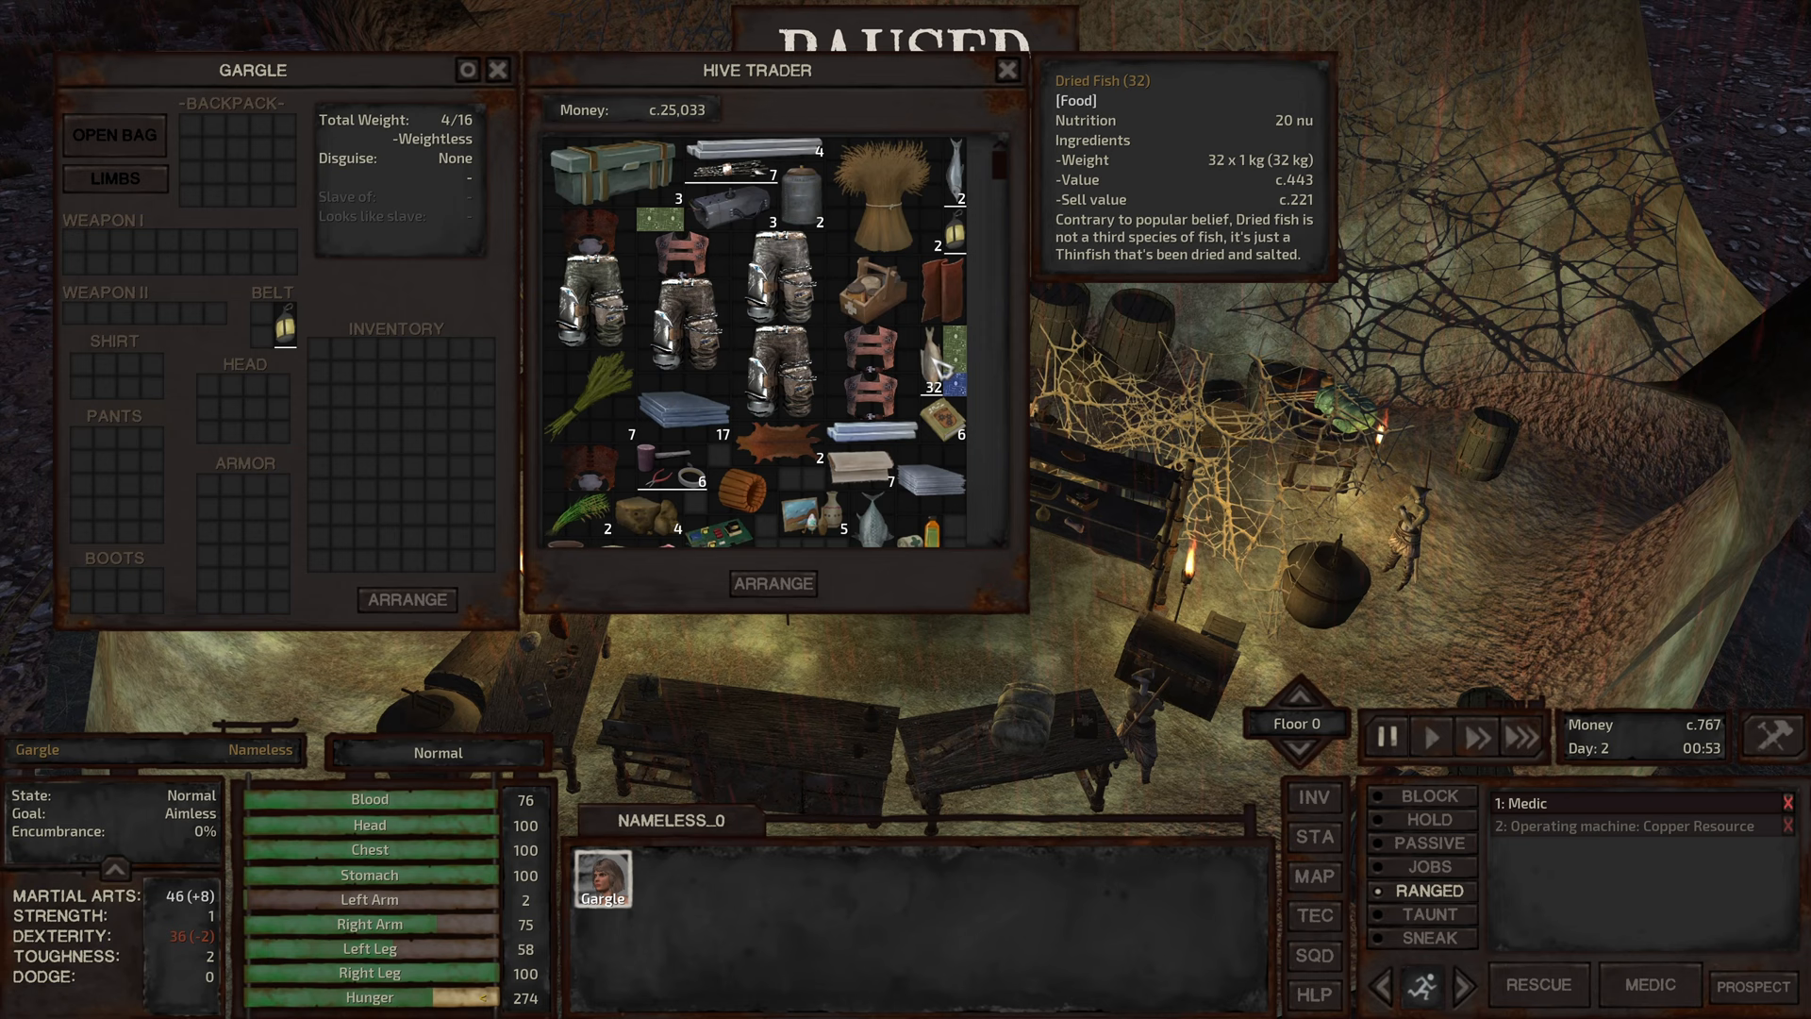
Step: Buy the dried fish from the Hive Trader
left_click(1003, 70)
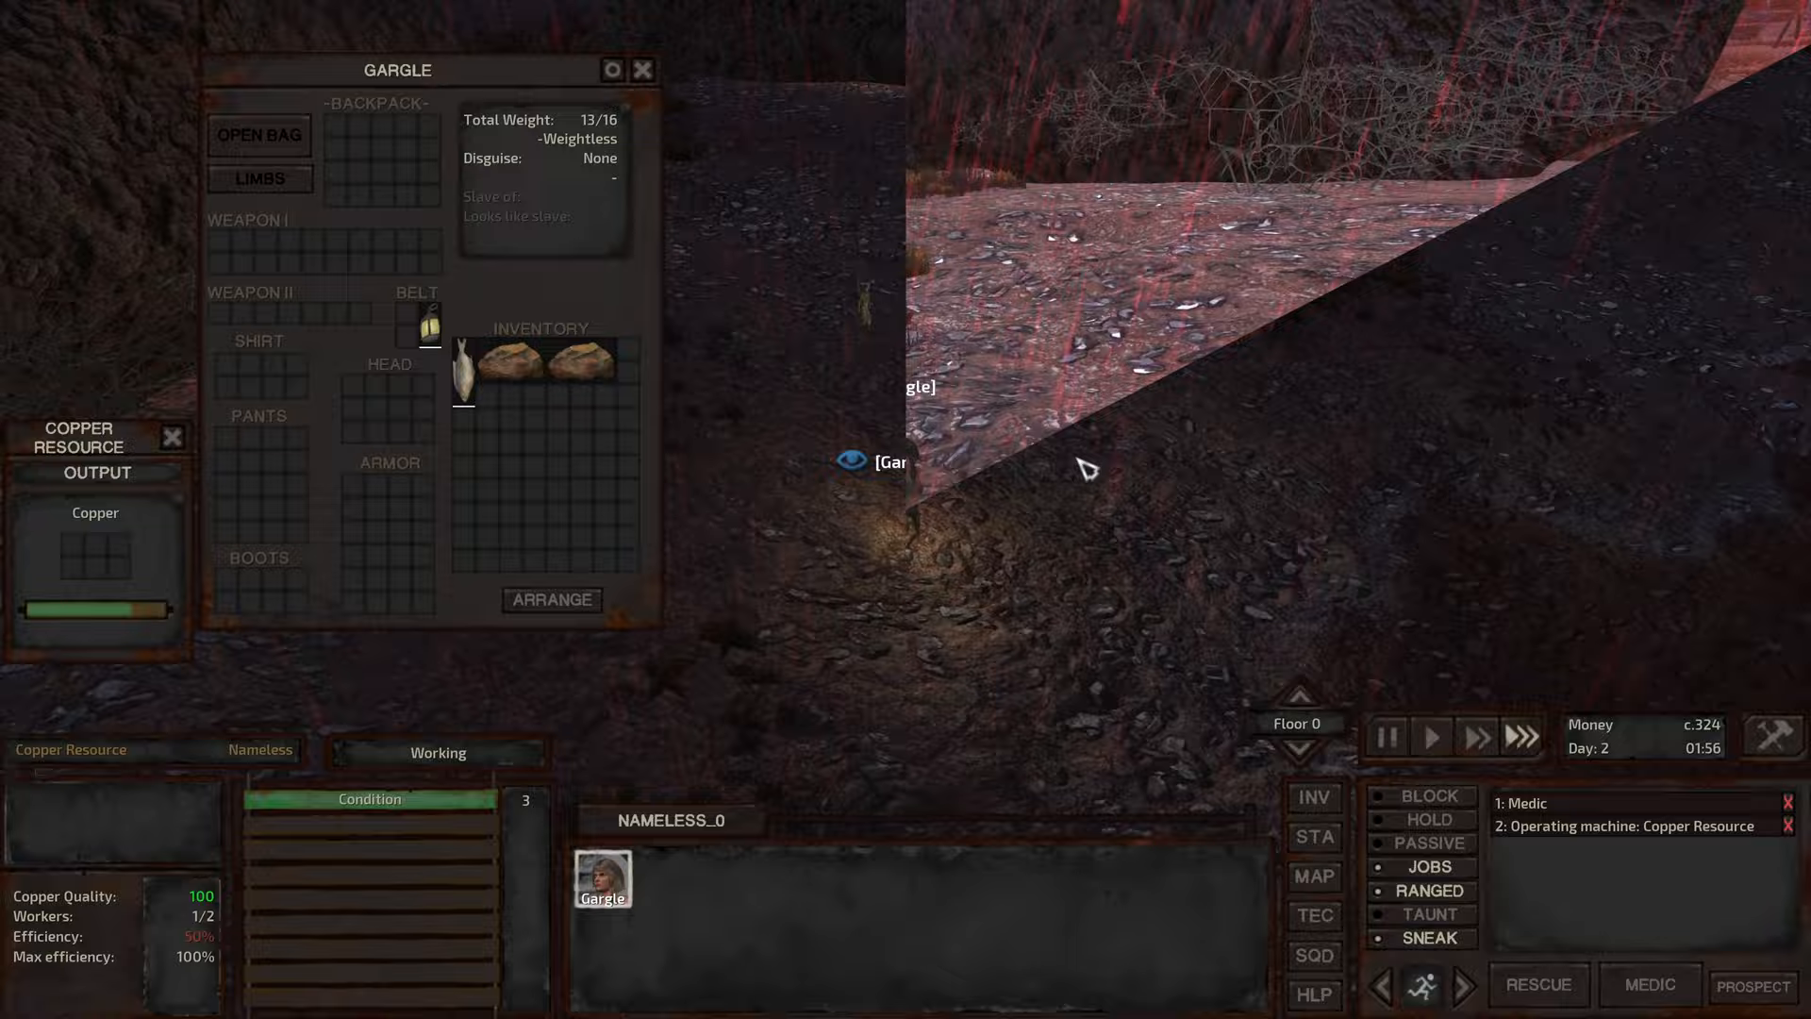
Step: Close the inventory and return Gargle to the wounded sleeping gorilla
left_click(641, 70)
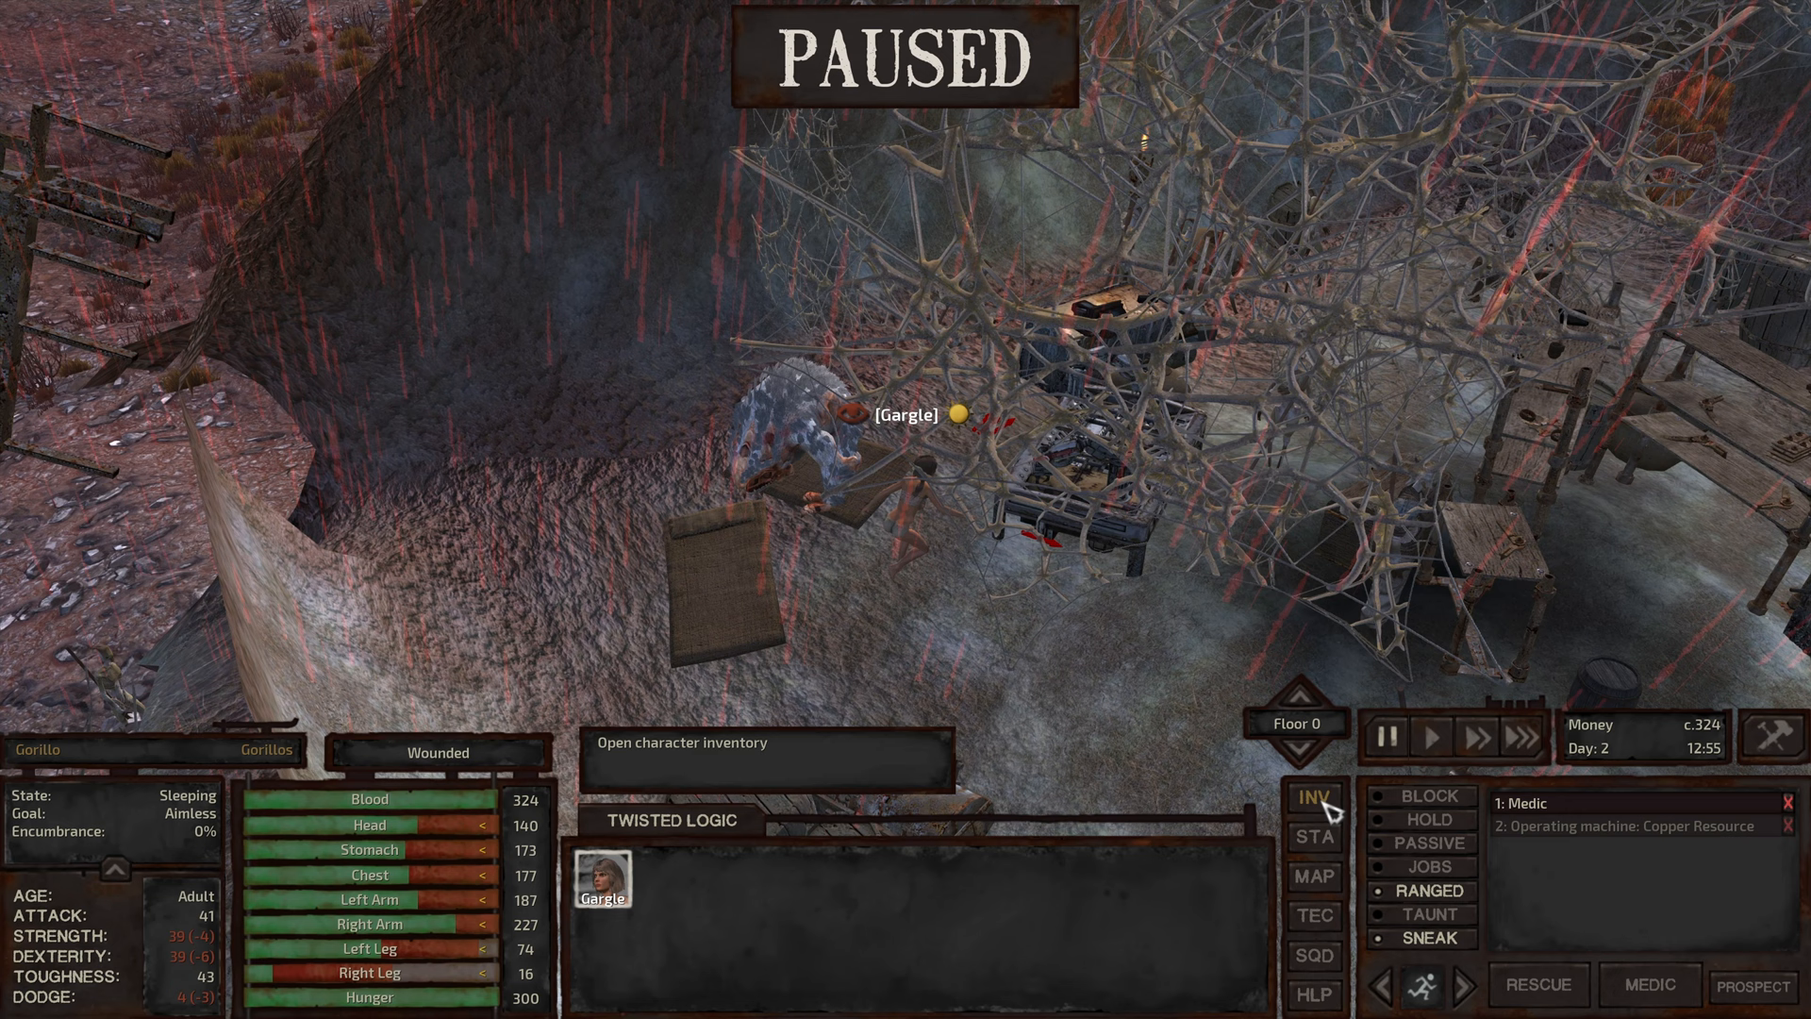
mouse_move(502, 79)
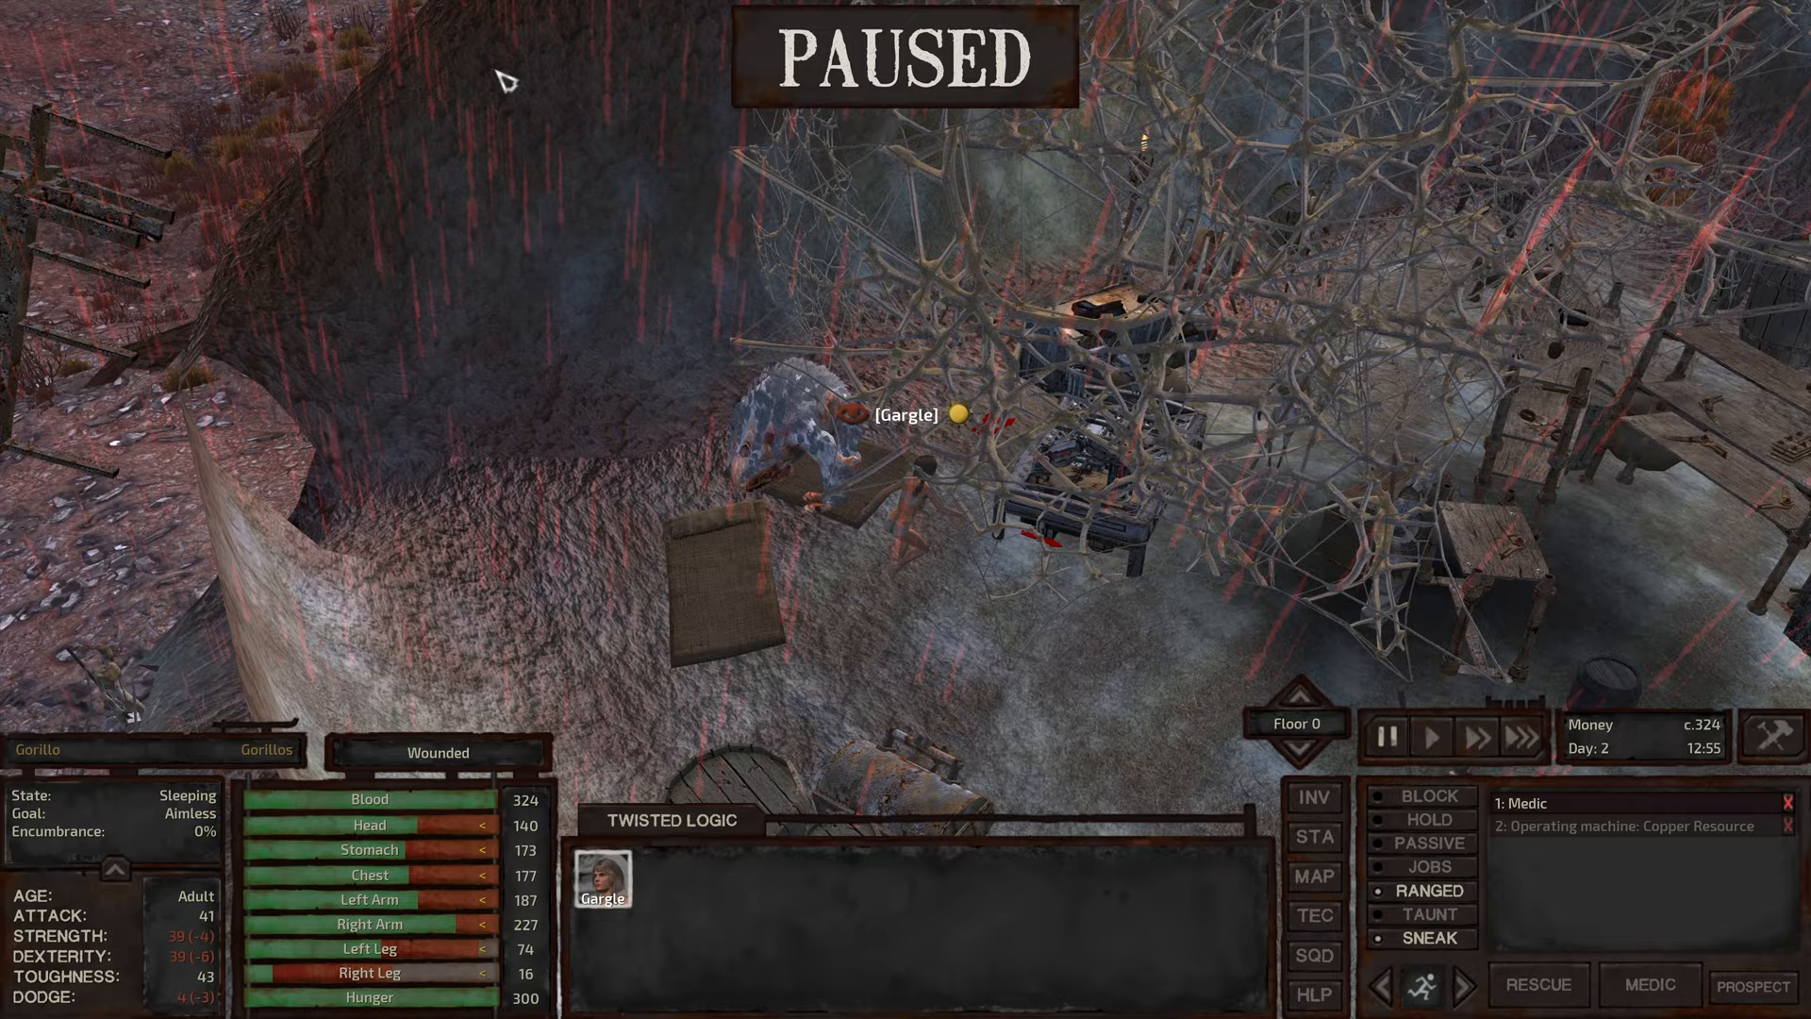
Step: Watch Gargle's strength and skills as he beats the gorilla to Martial Arts 49
left_click(600, 894)
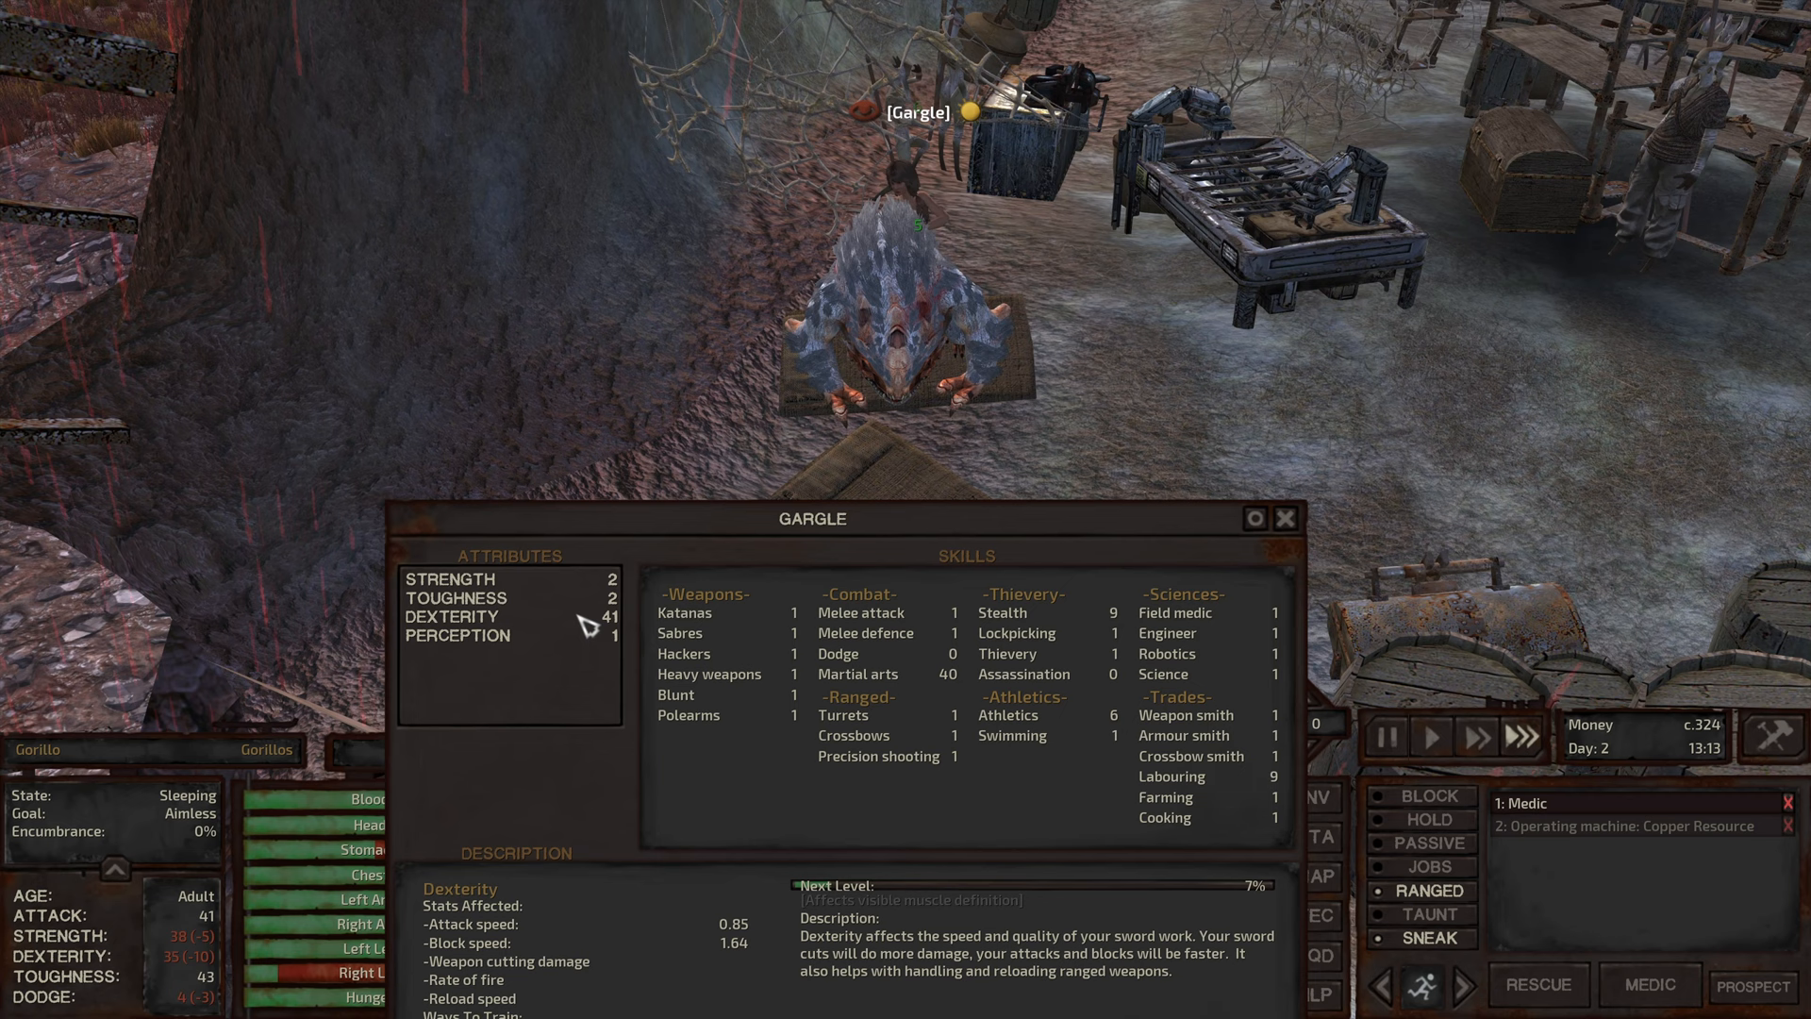
left_click(450, 579)
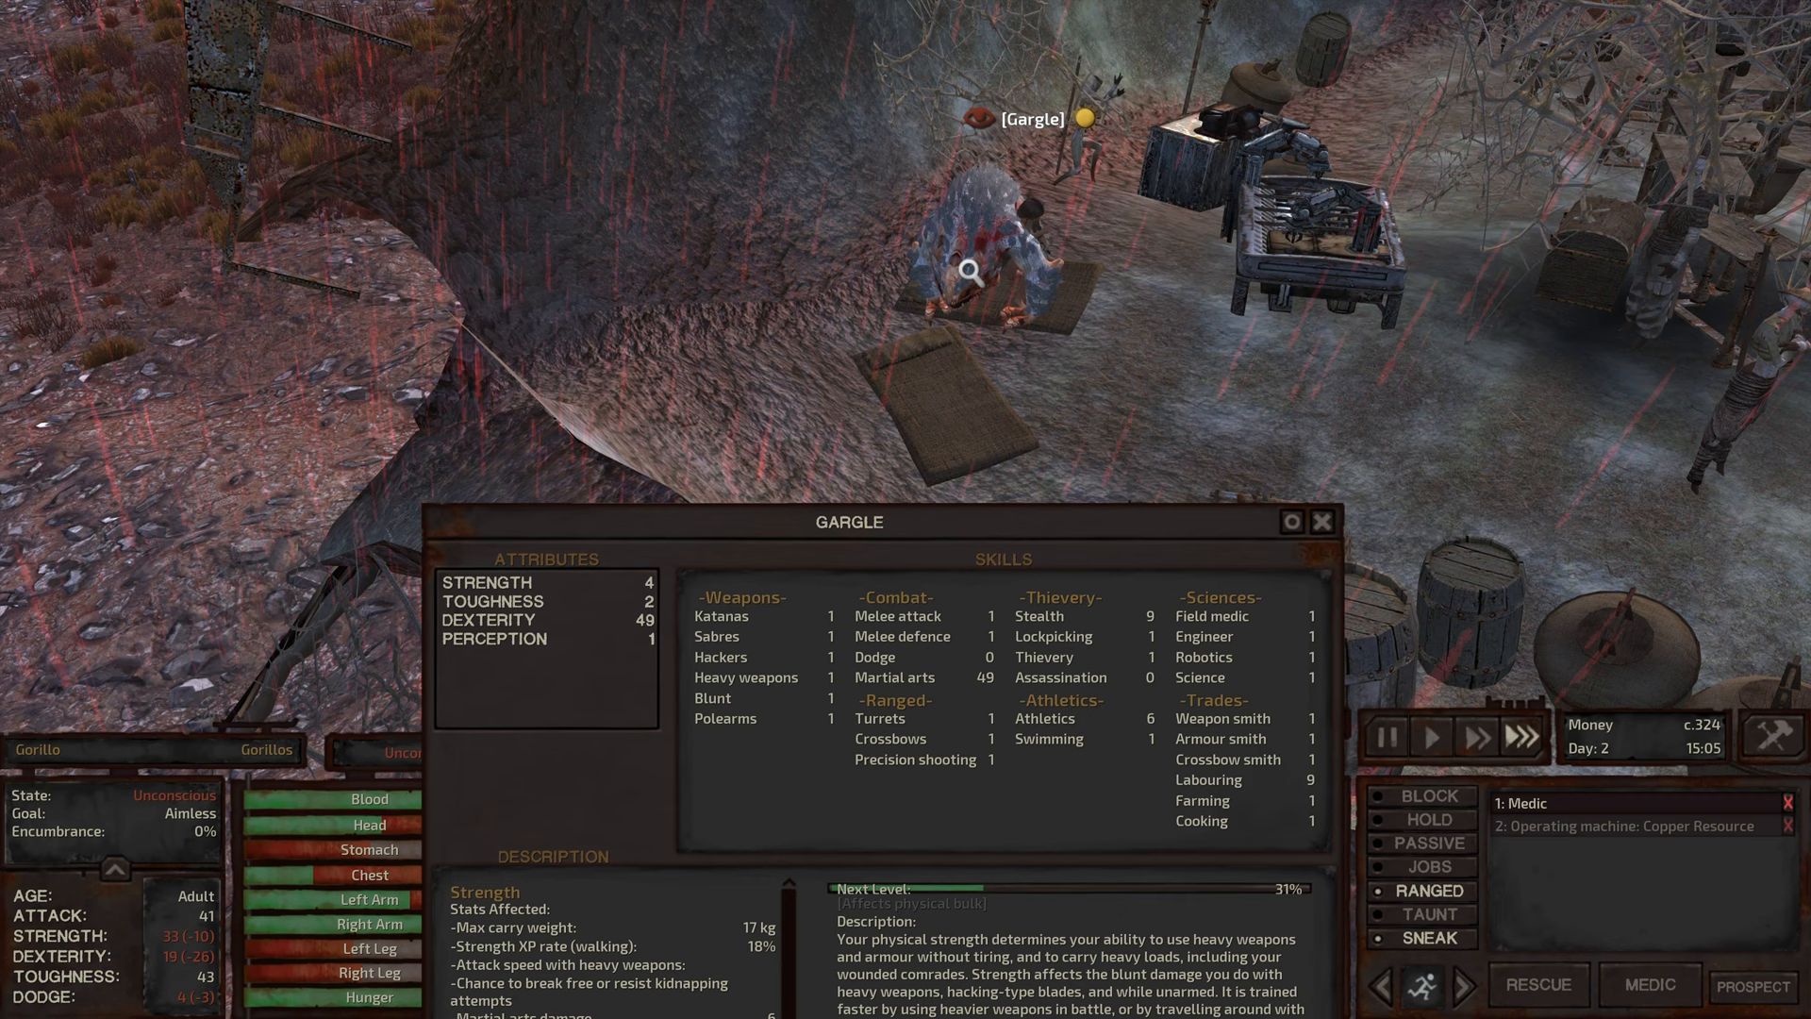
left_click(873, 657)
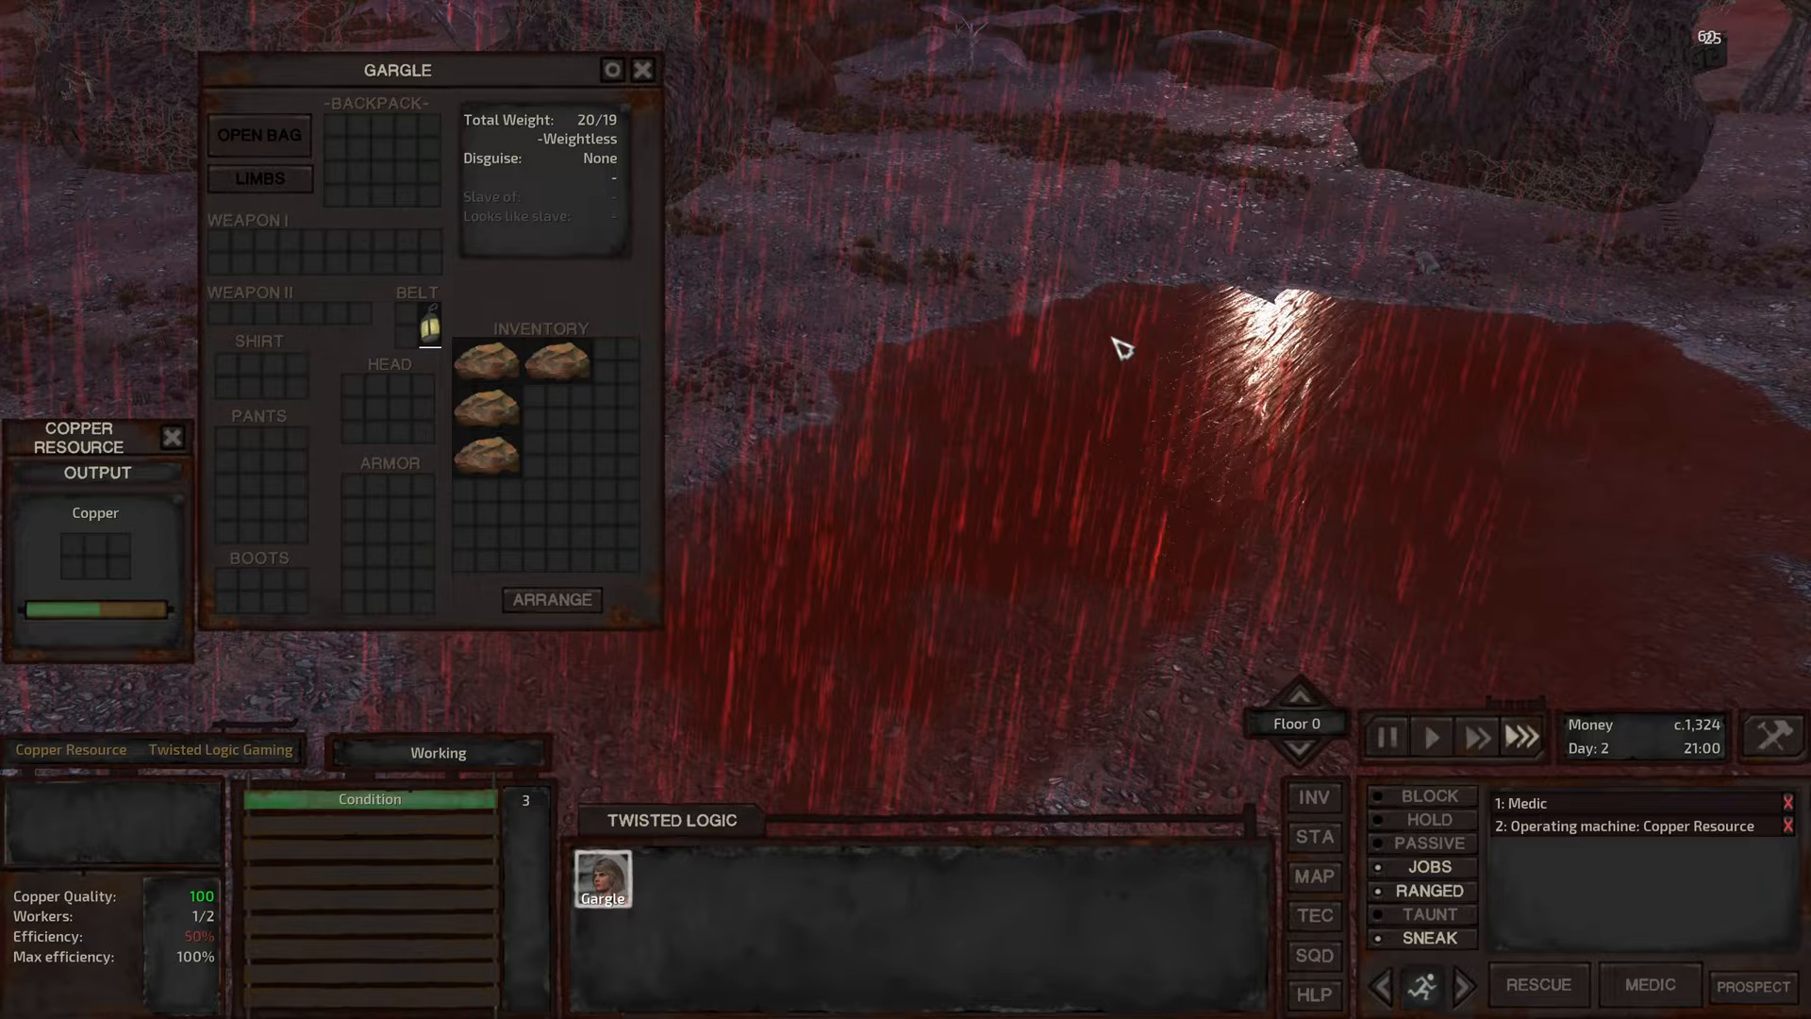
Step: Pause and send Gargle from the acid rain at the copper deposit back into Hive Village
left_click(1384, 736)
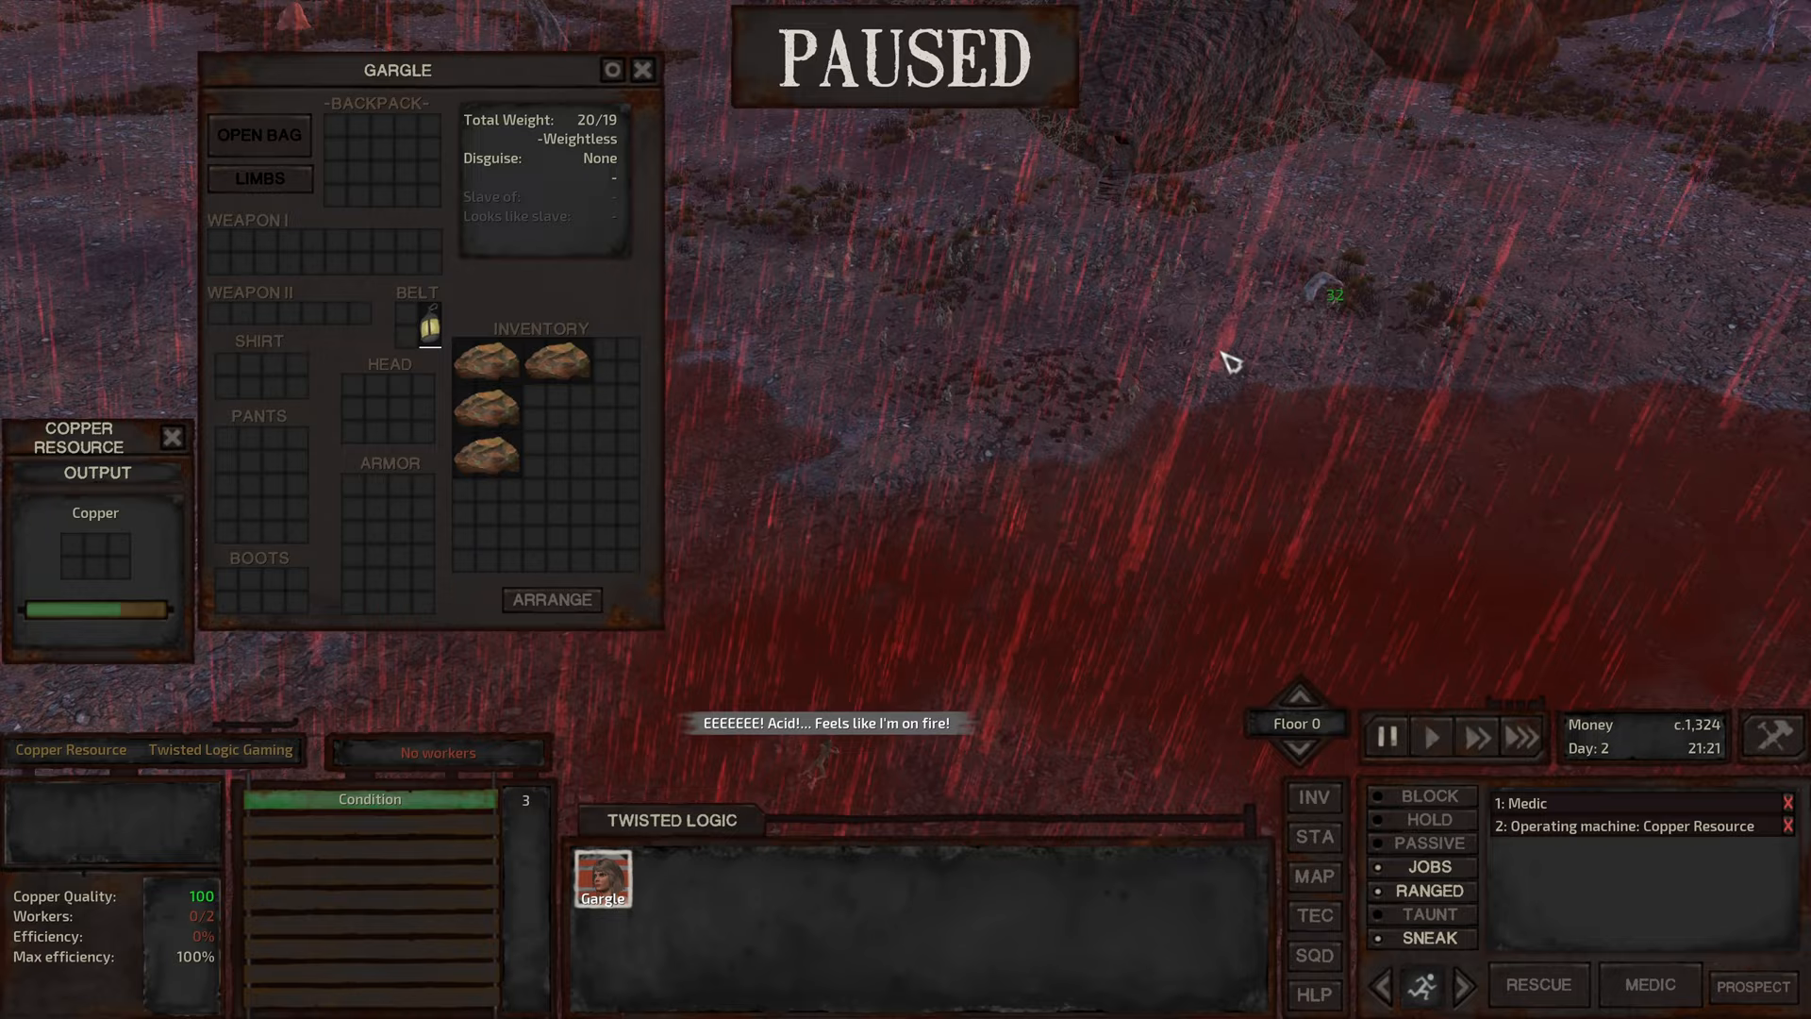
left_click(1430, 736)
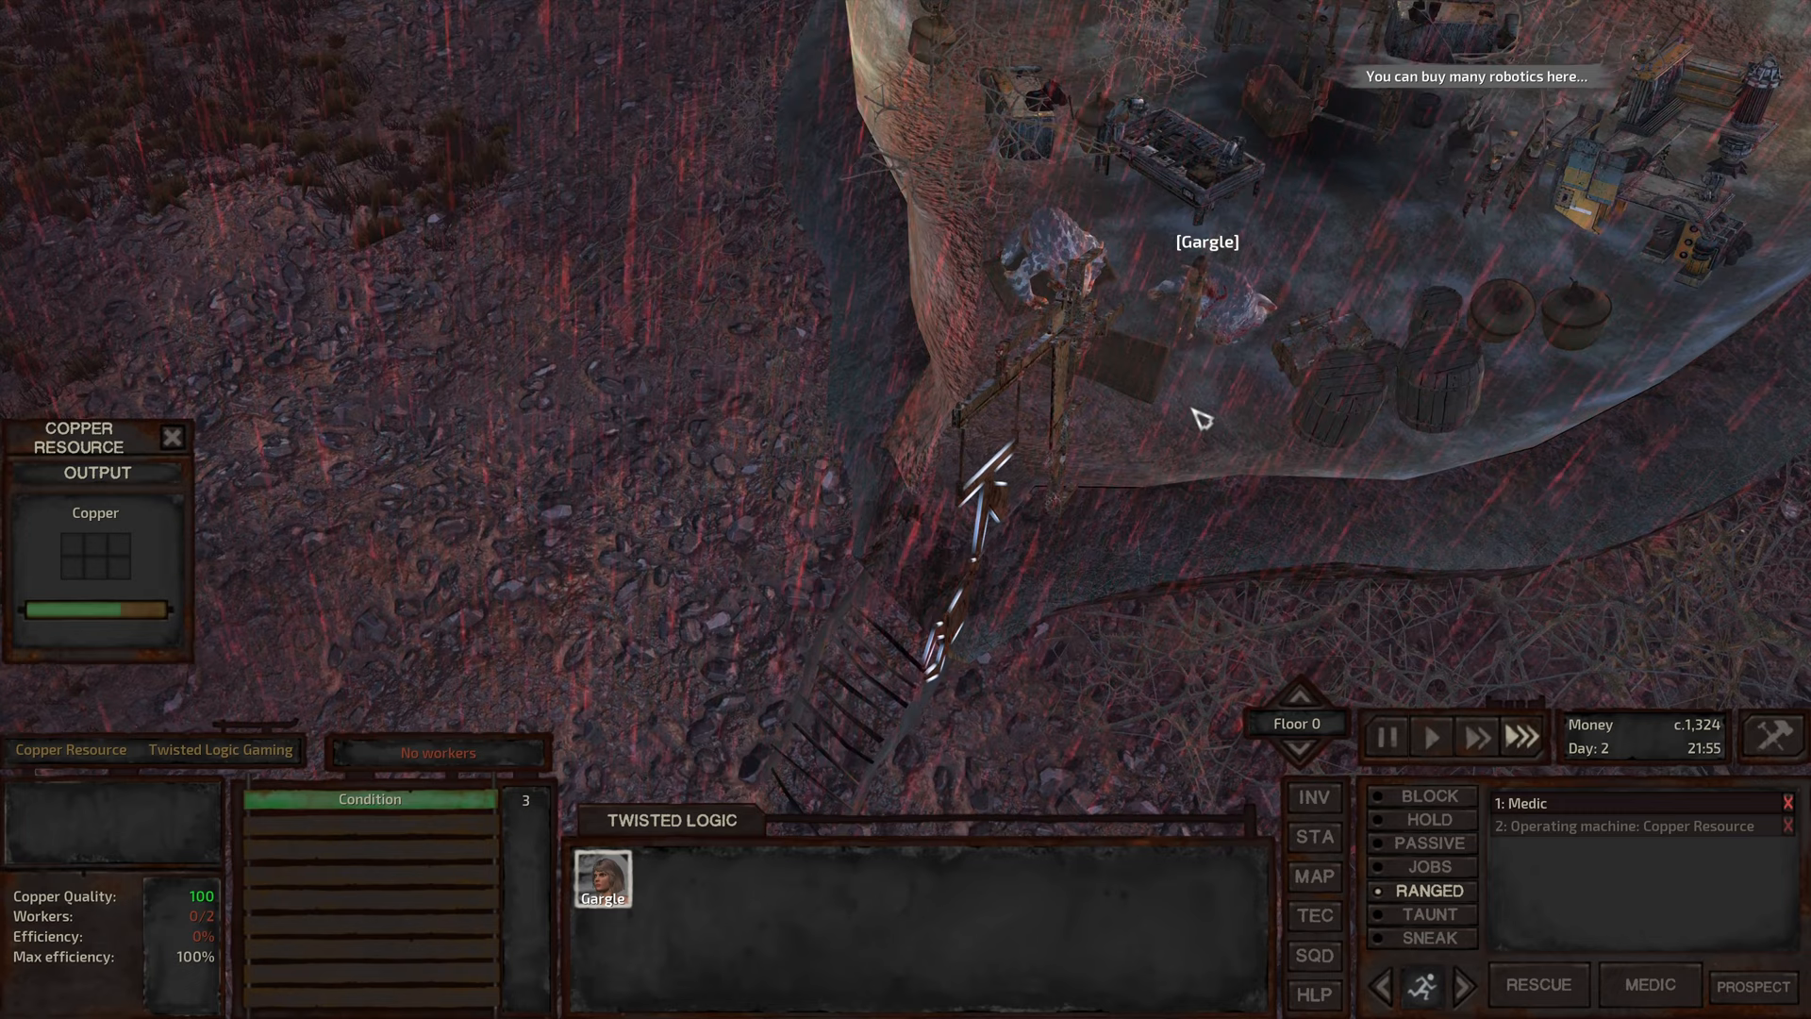
Step: Pause and have Gargle attack the gorilla sleeping on the Hive Village bed
left_click(1387, 738)
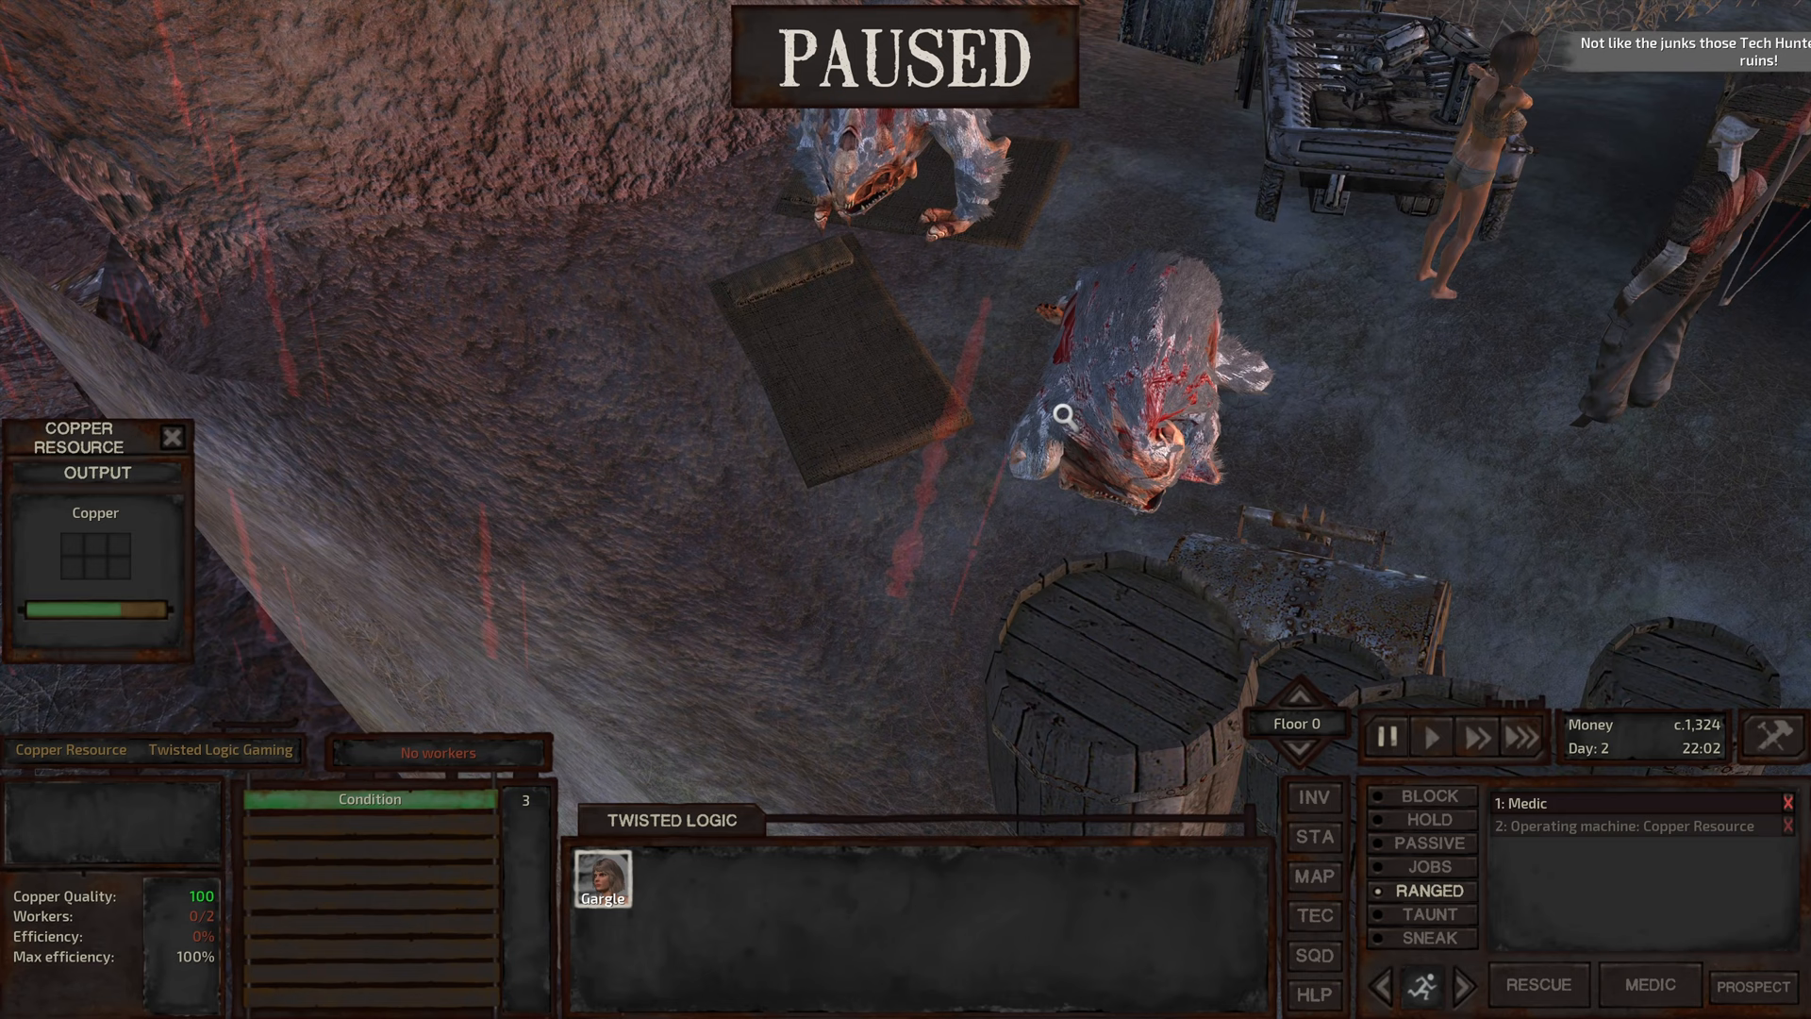
left_click(1432, 738)
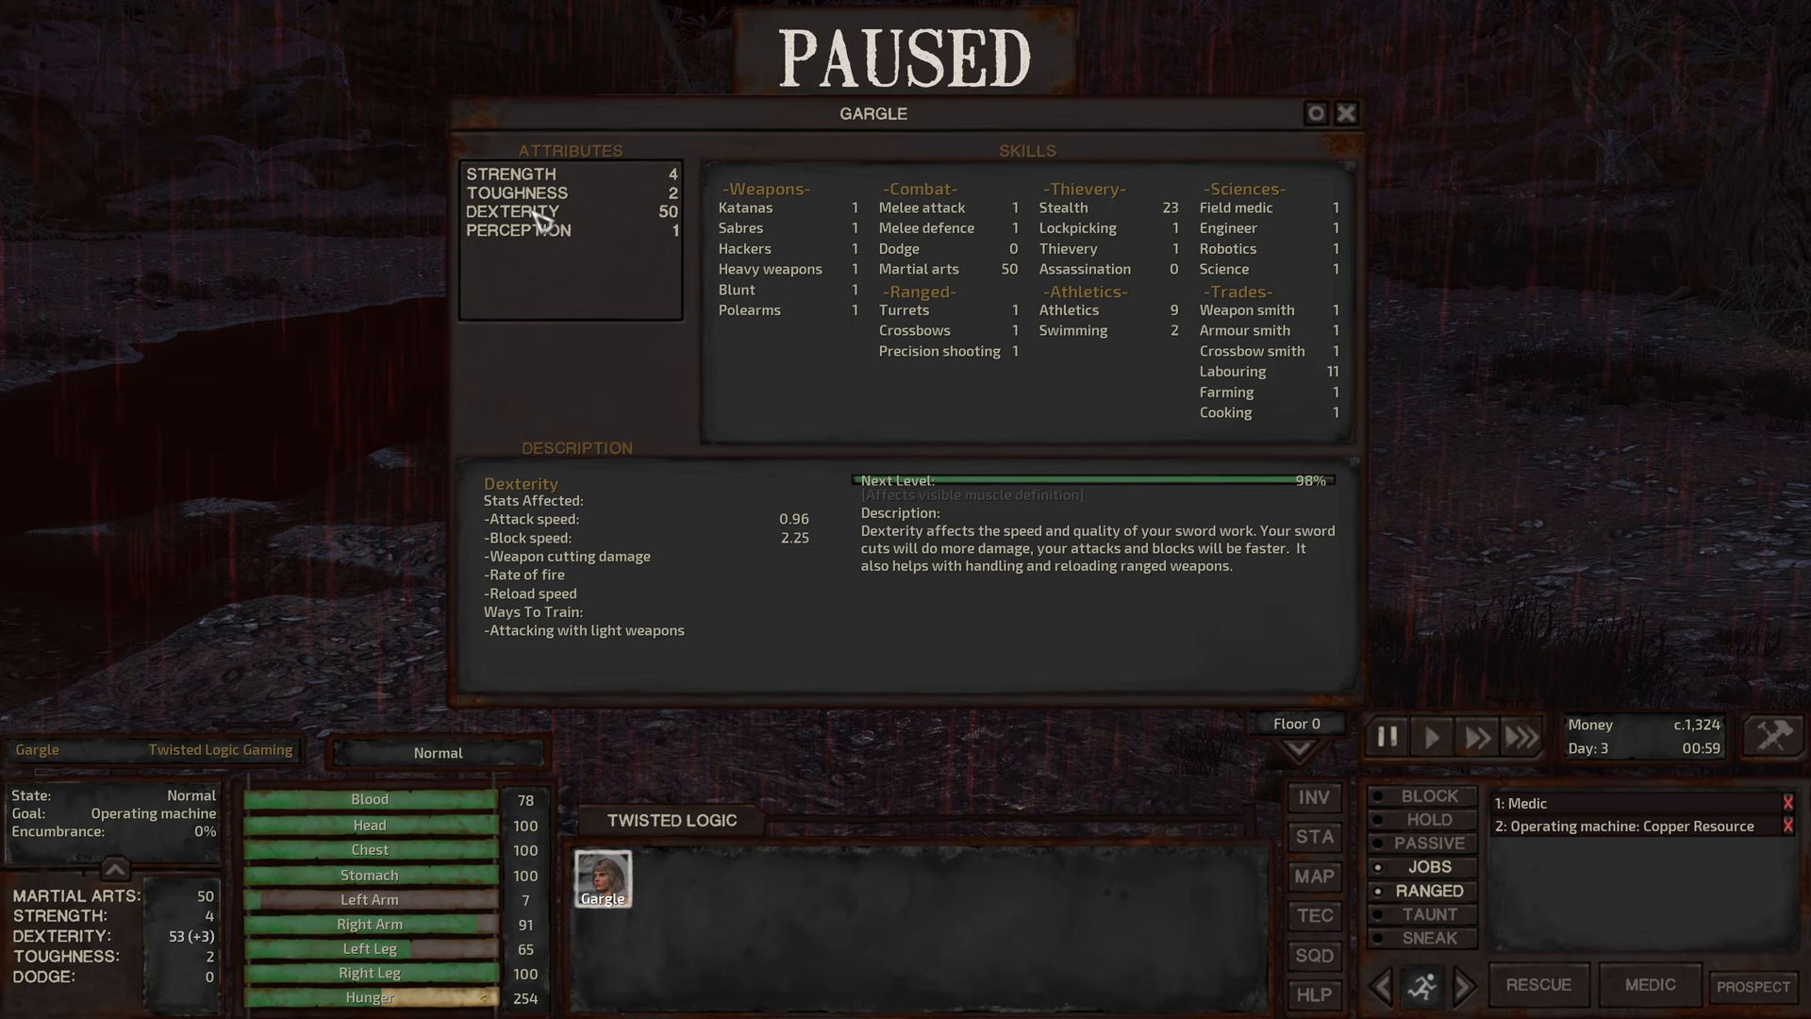
Step: Check Gargle's Stealth skill at 23, then switch from the skills overview to his inventory
left_click(1061, 207)
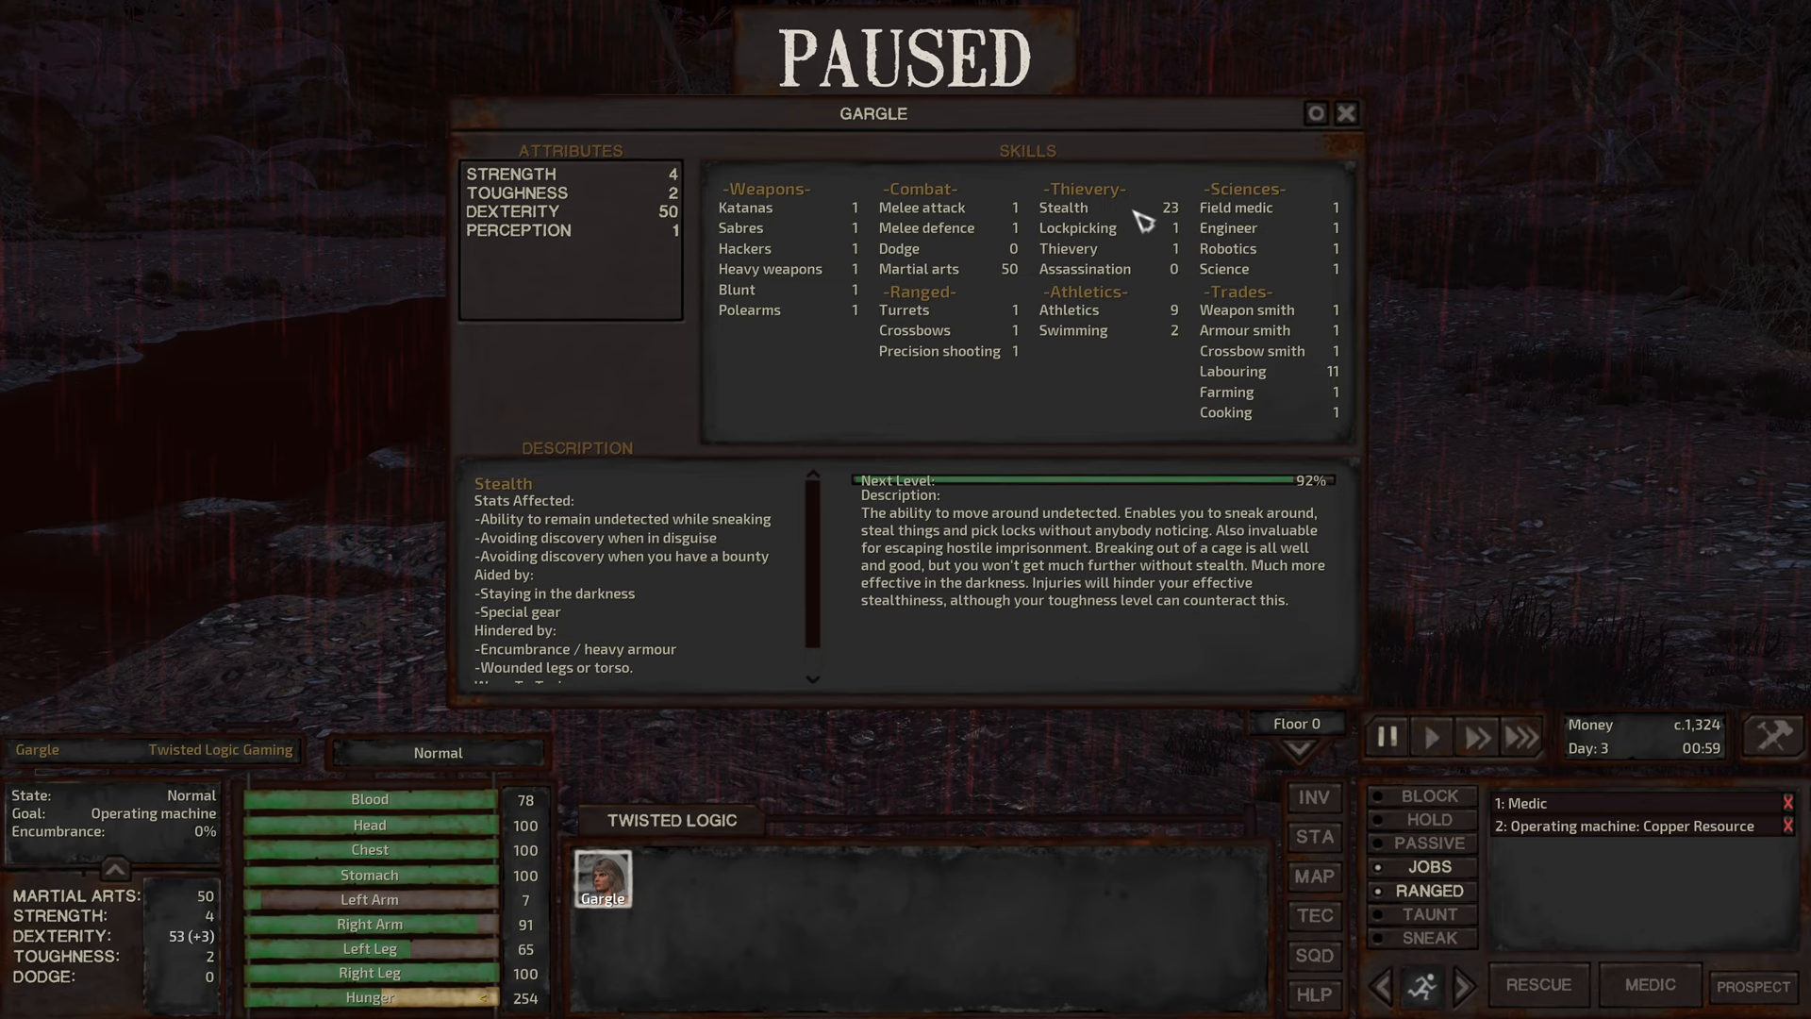
left_click(1345, 113)
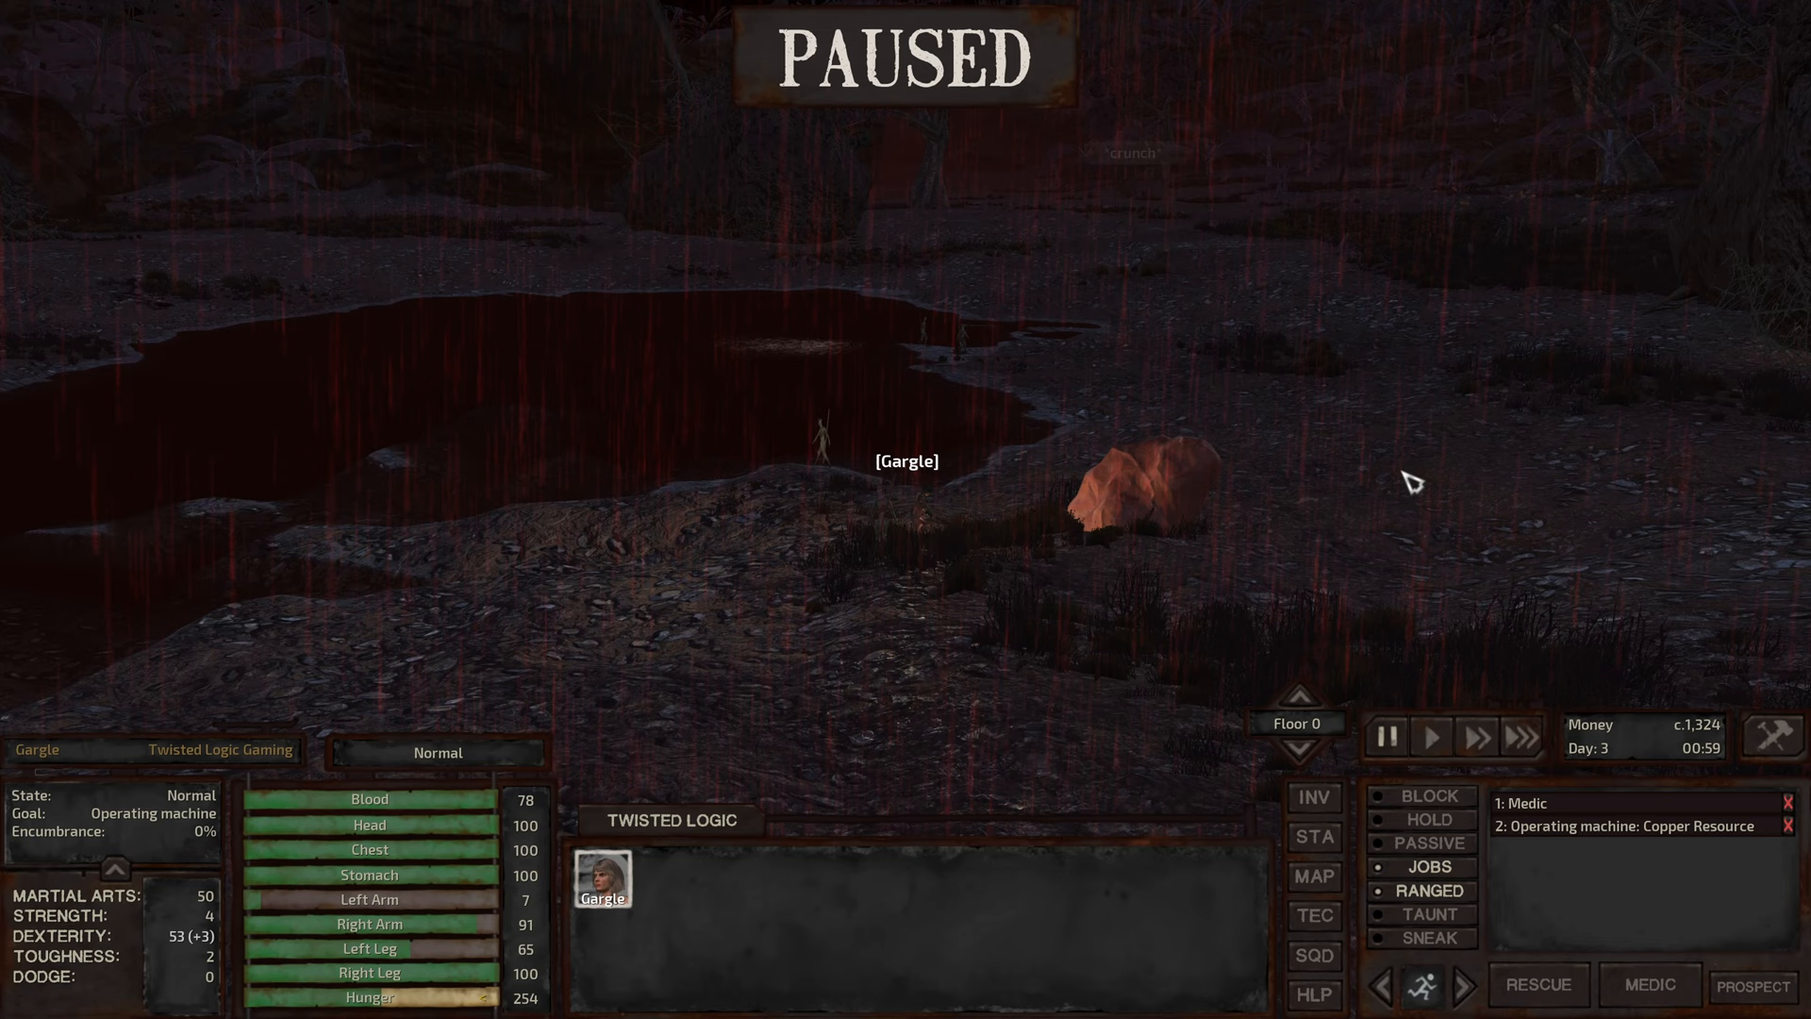
left_click(1313, 796)
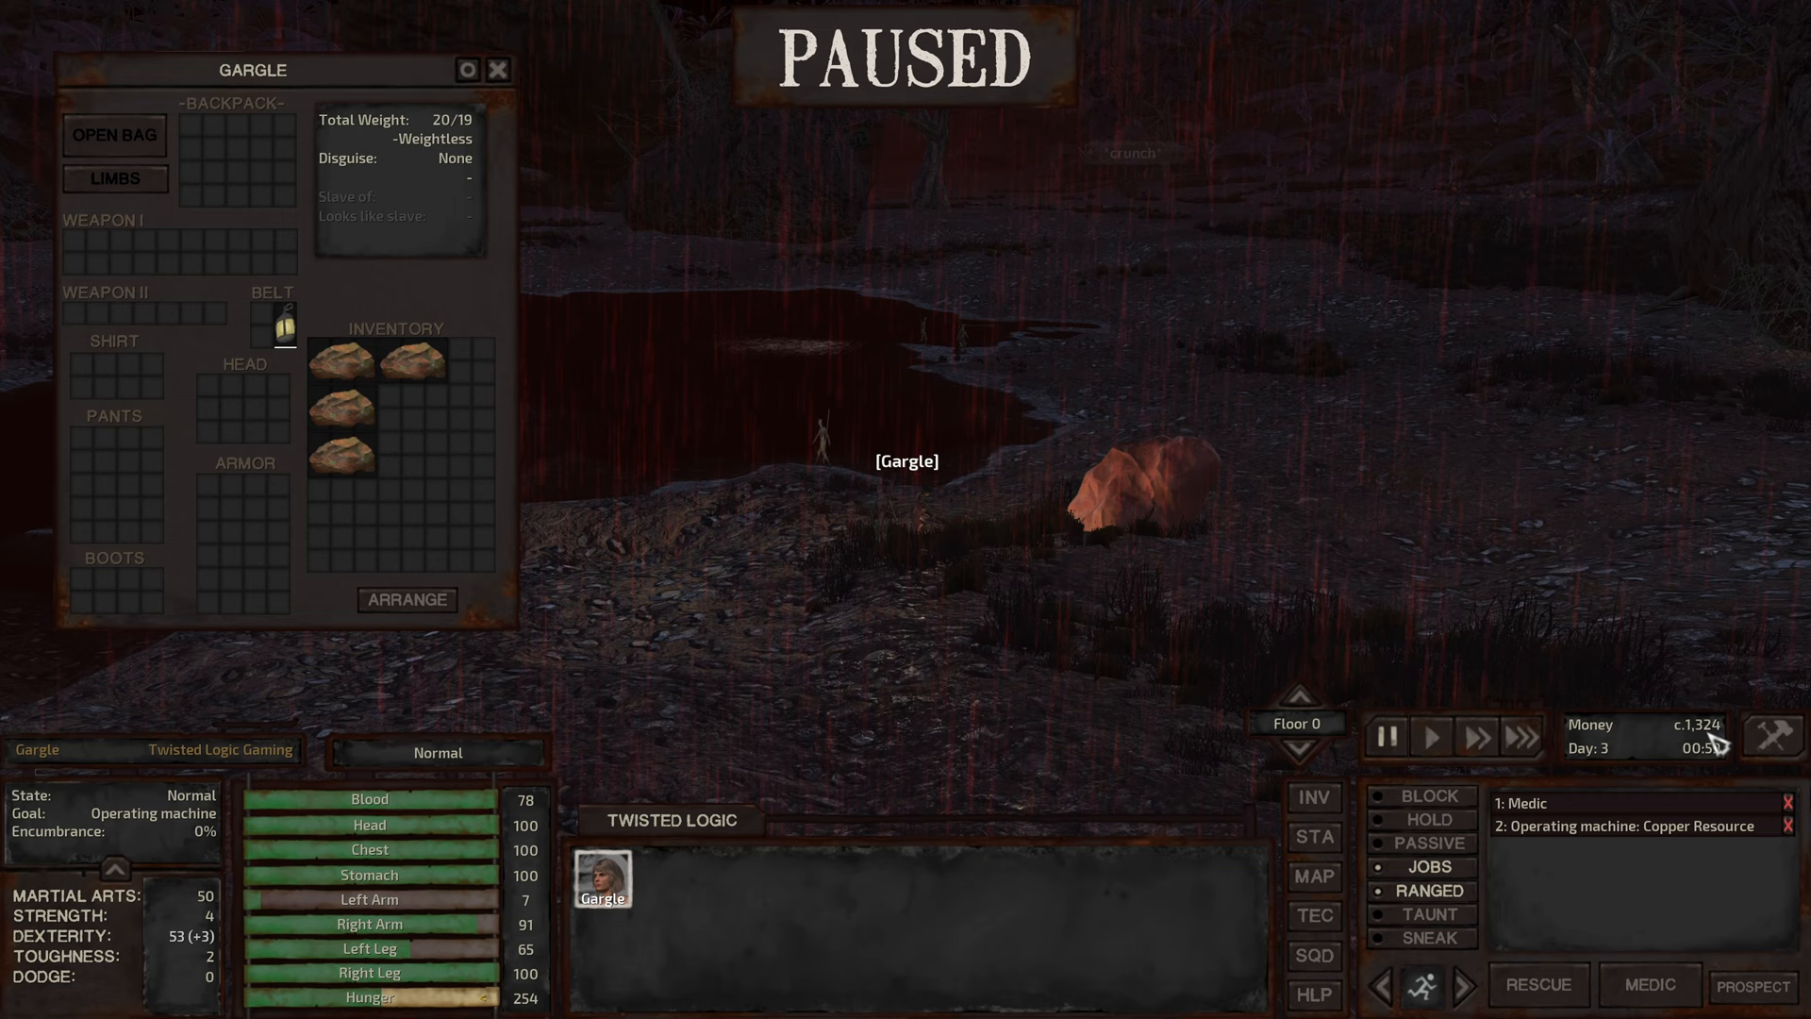